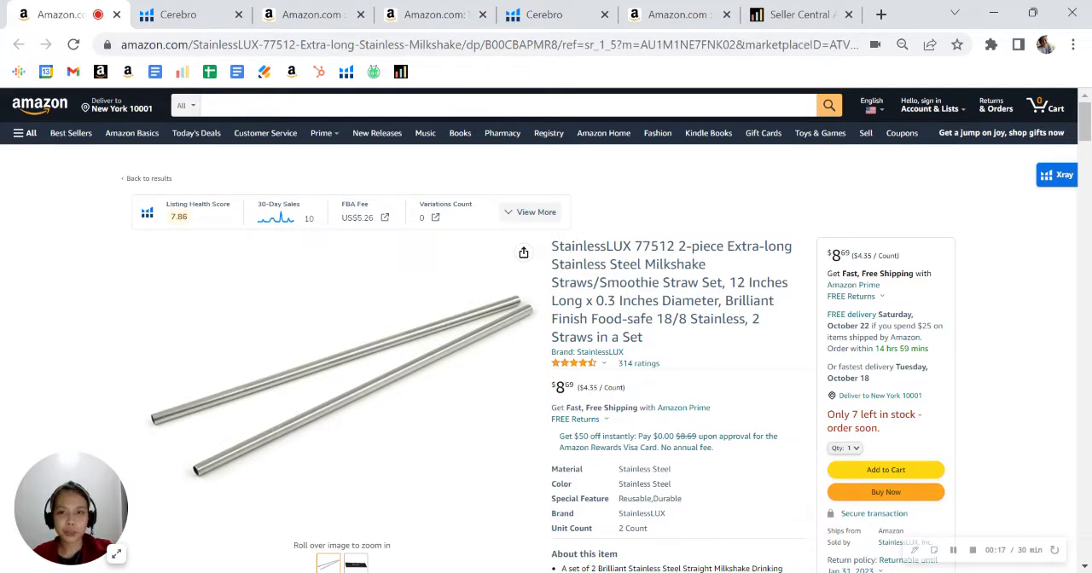
mouse_move(1005, 389)
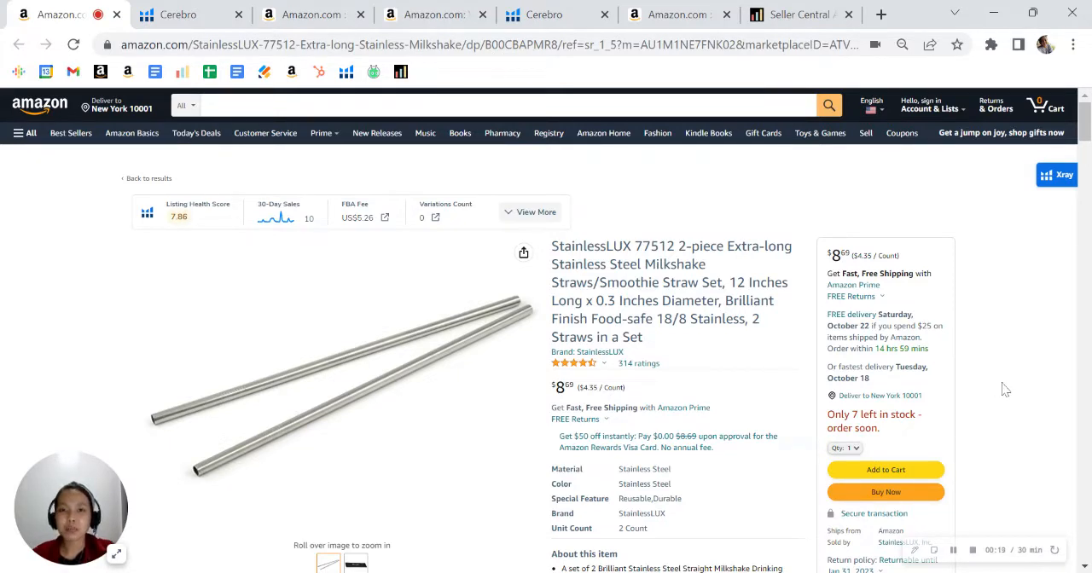
mouse_move(1024, 385)
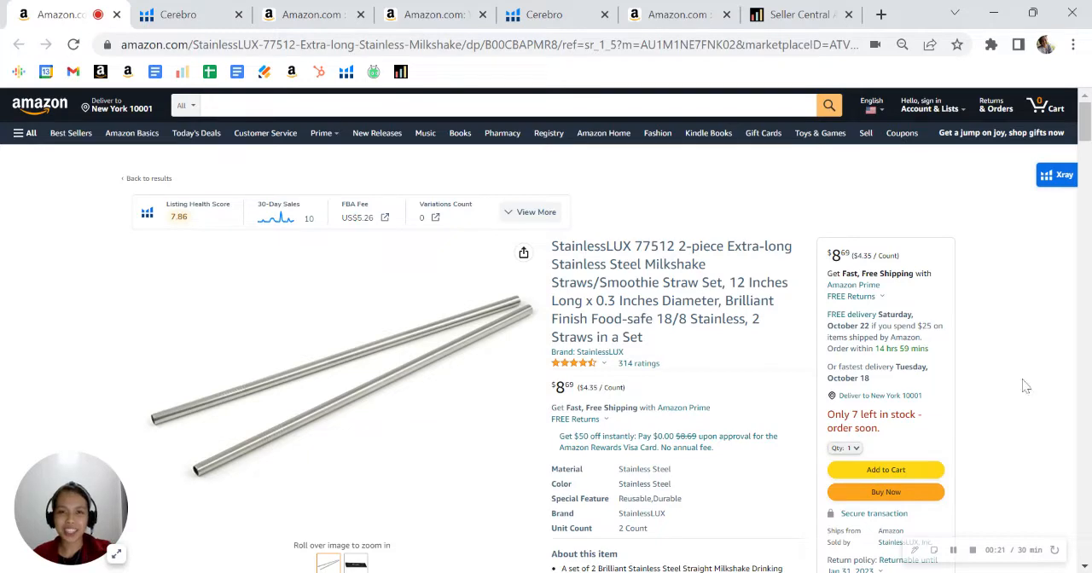
- Show the Cerebro results for ASIN B00CBAPMR8 and its 581-keyword phrase table
click(177, 13)
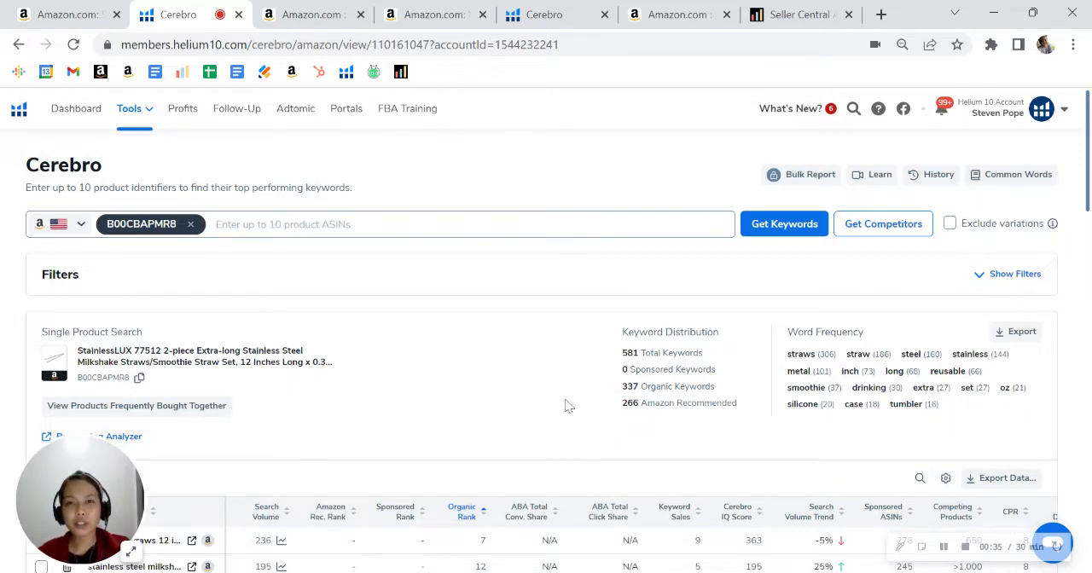
mouse_move(549, 418)
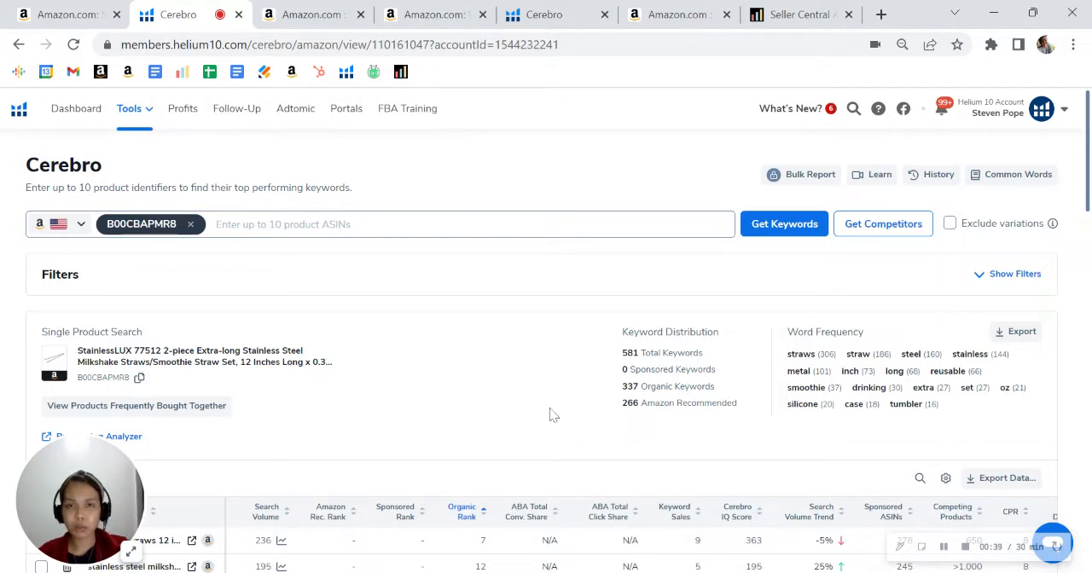
mouse_move(537, 399)
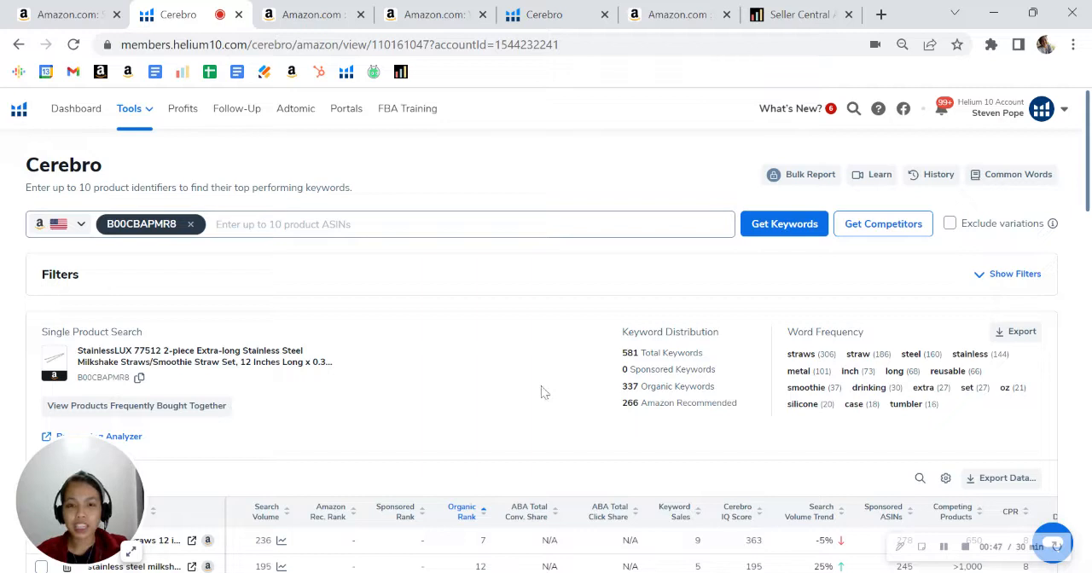
scroll(down, 3)
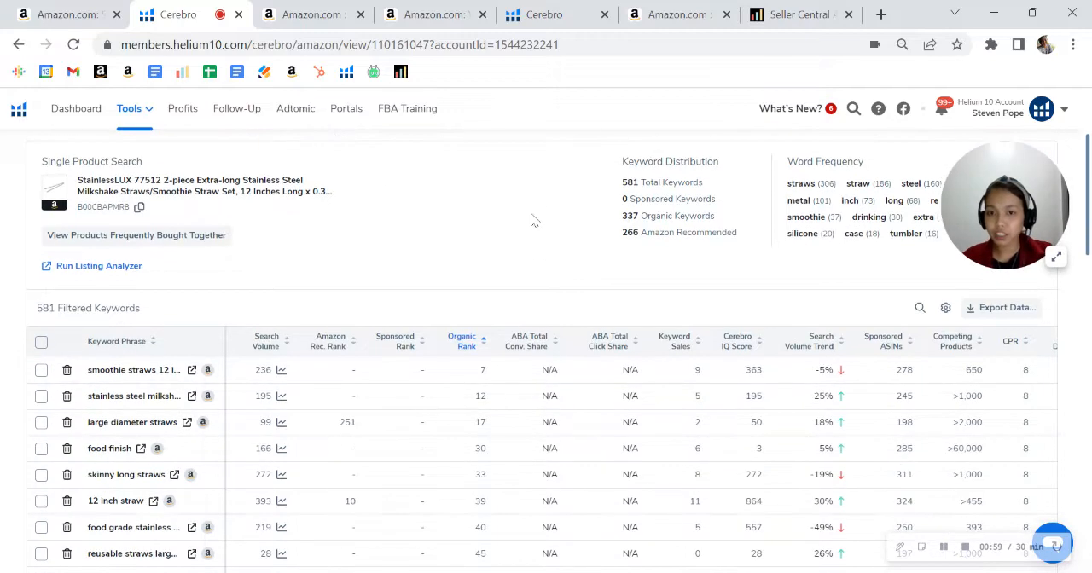
scroll(down, 3)
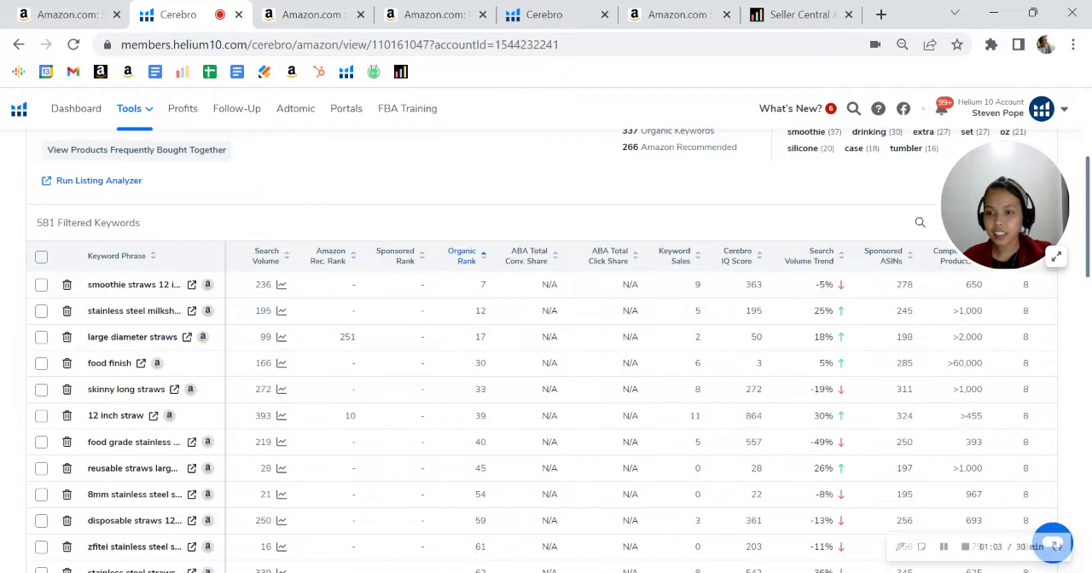
mouse_move(133, 546)
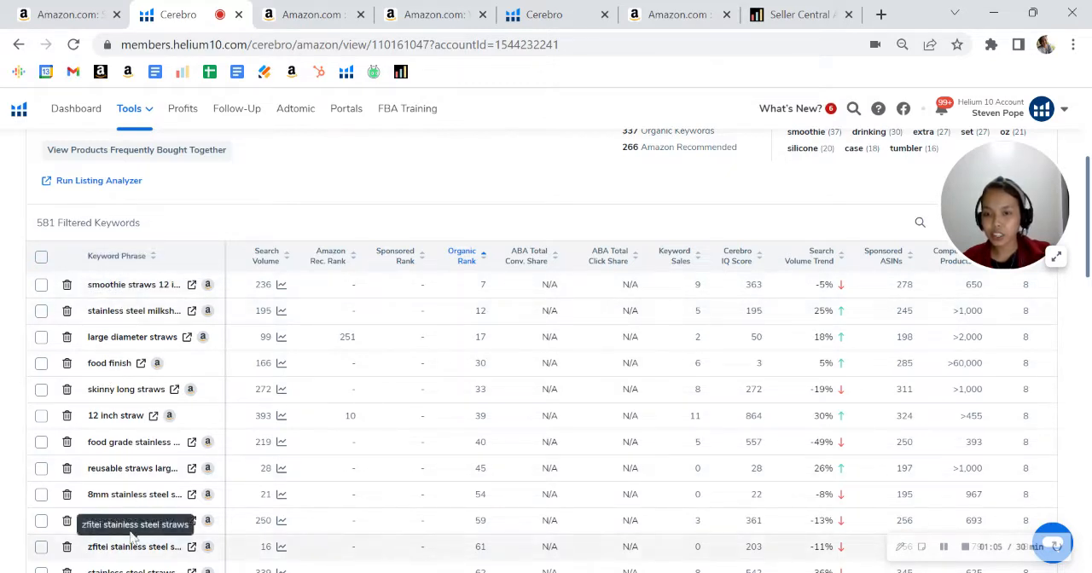
mouse_move(526, 182)
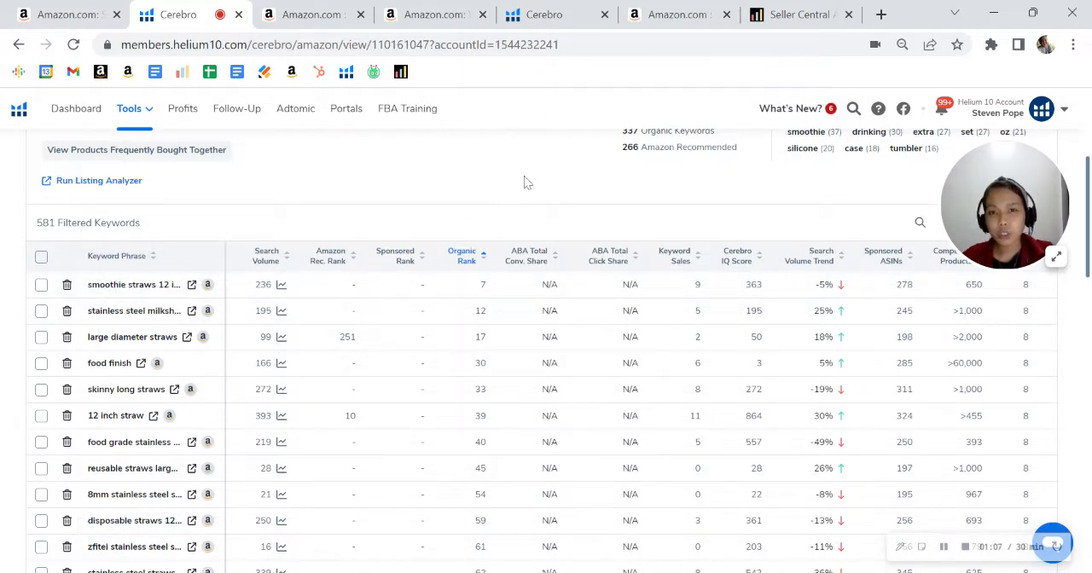
mouse_move(251, 413)
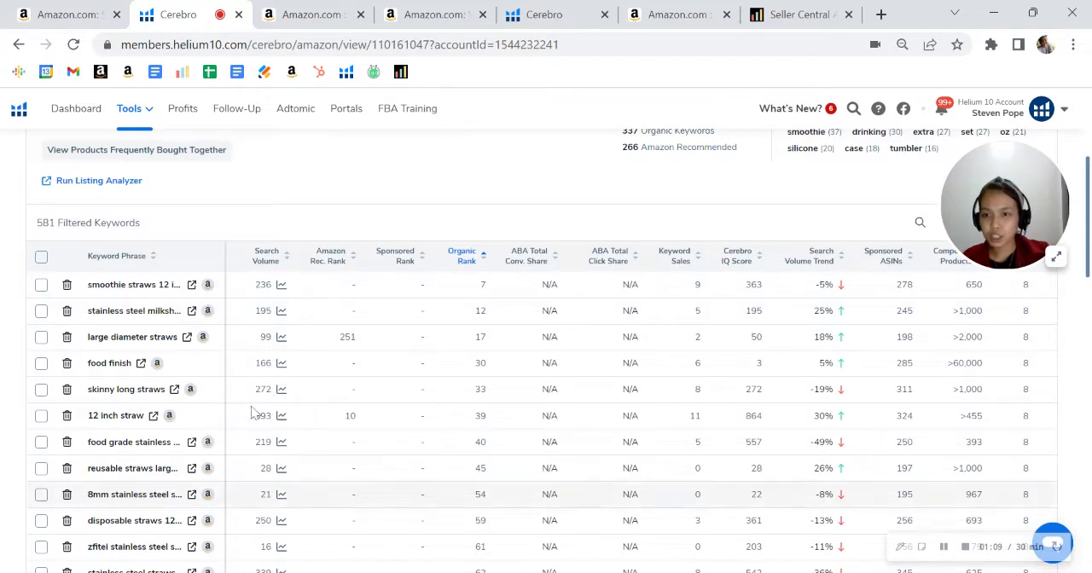
scroll(down, 3)
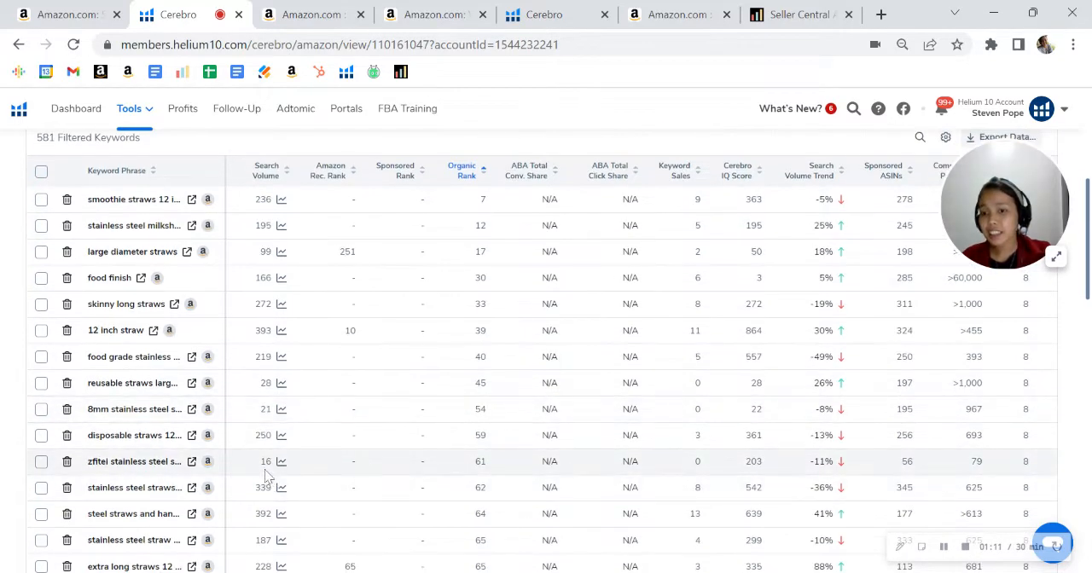
scroll(up, 3)
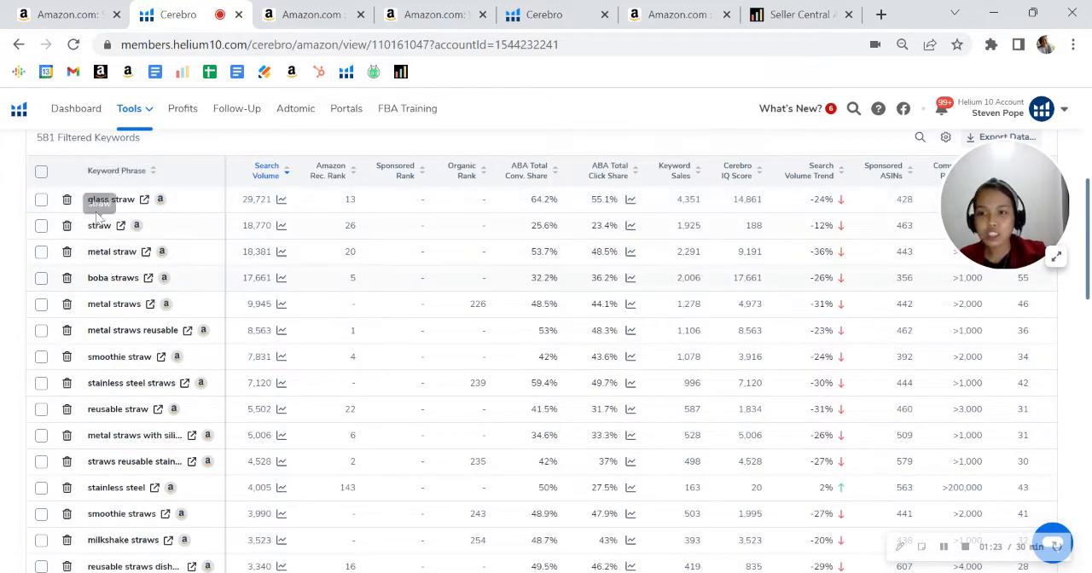
mouse_move(106, 297)
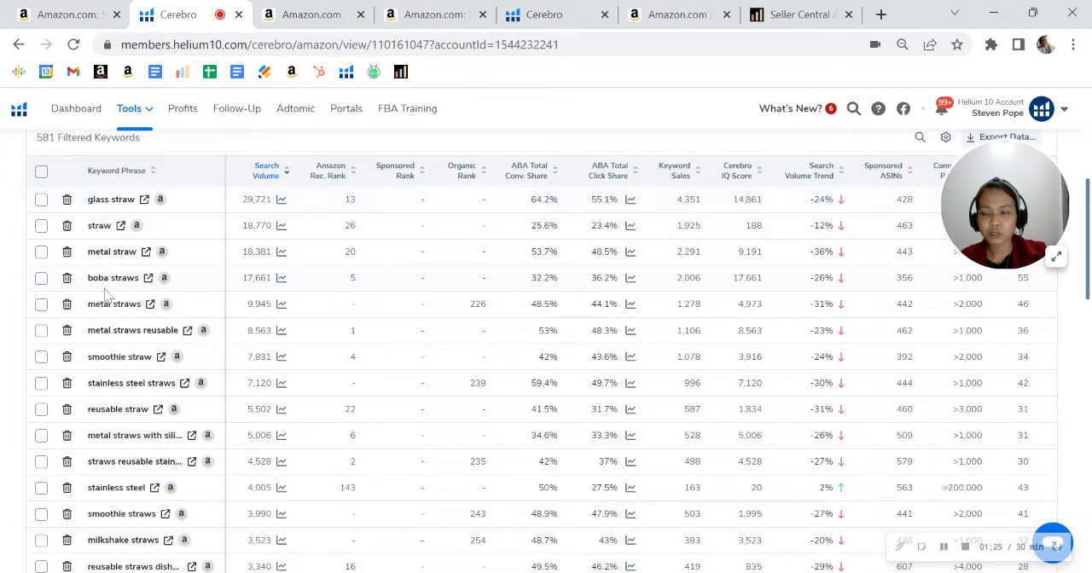
mouse_move(467, 274)
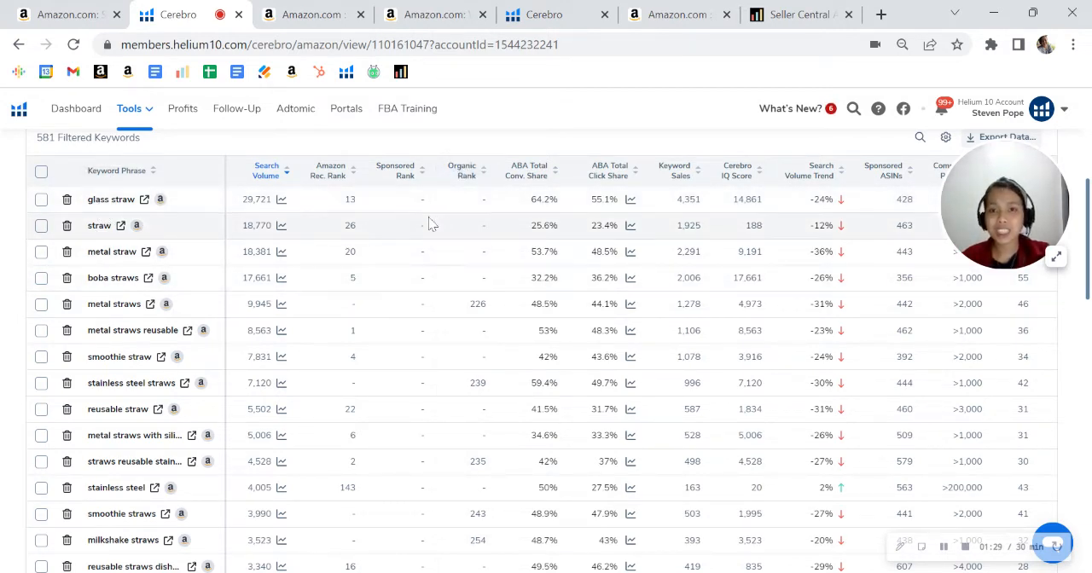
mouse_move(606, 116)
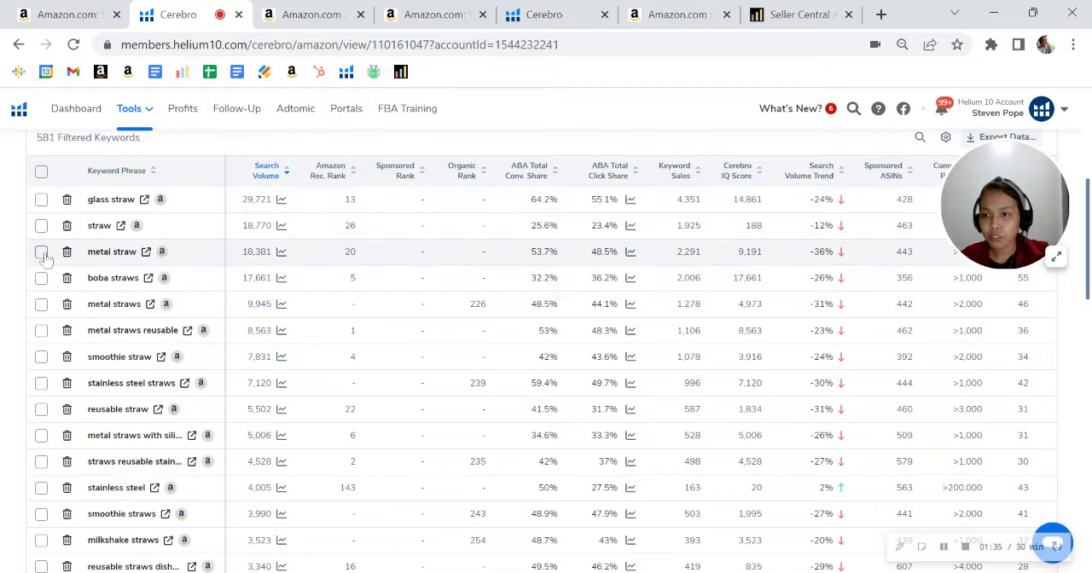
- Sort the Cerebro keywords by Search Volume, highest first, putting glass straw on top
click(41, 251)
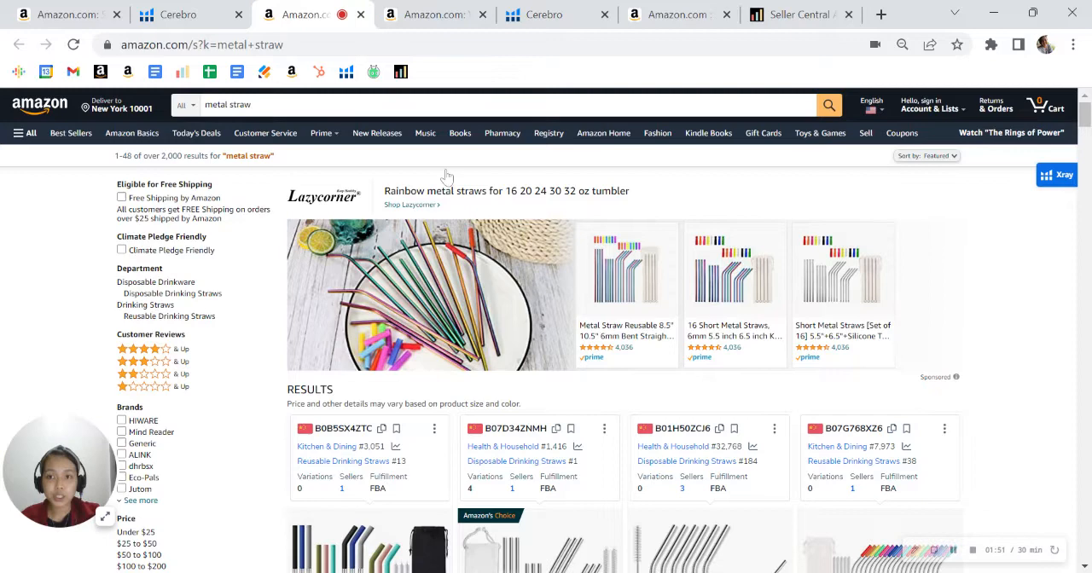
- Browse the Amazon 'metal straw' results of reusable straw sets, then return to the top
scroll(down, 3)
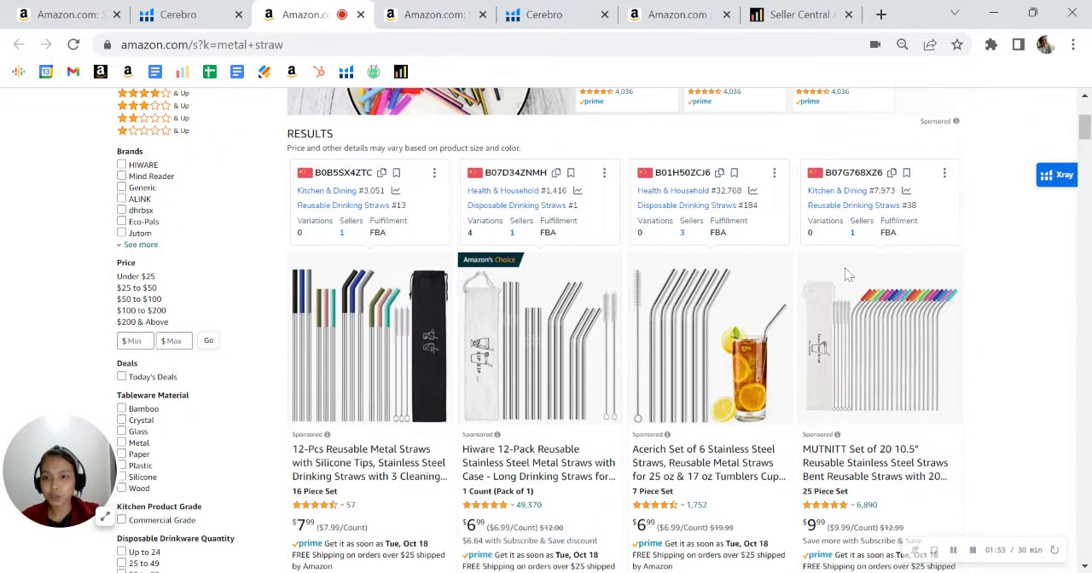
scroll(down, 3)
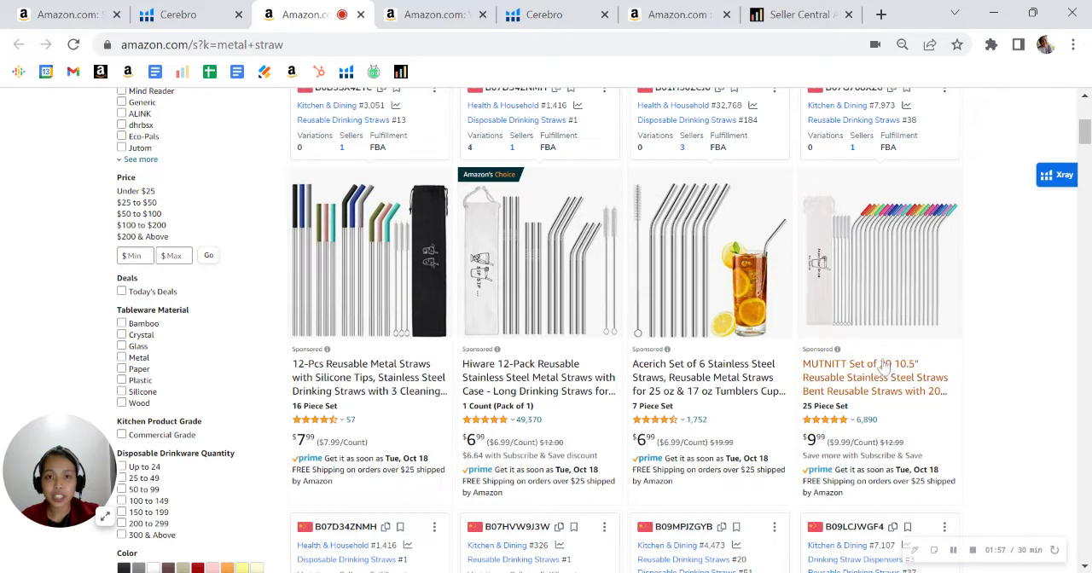
mouse_move(979, 358)
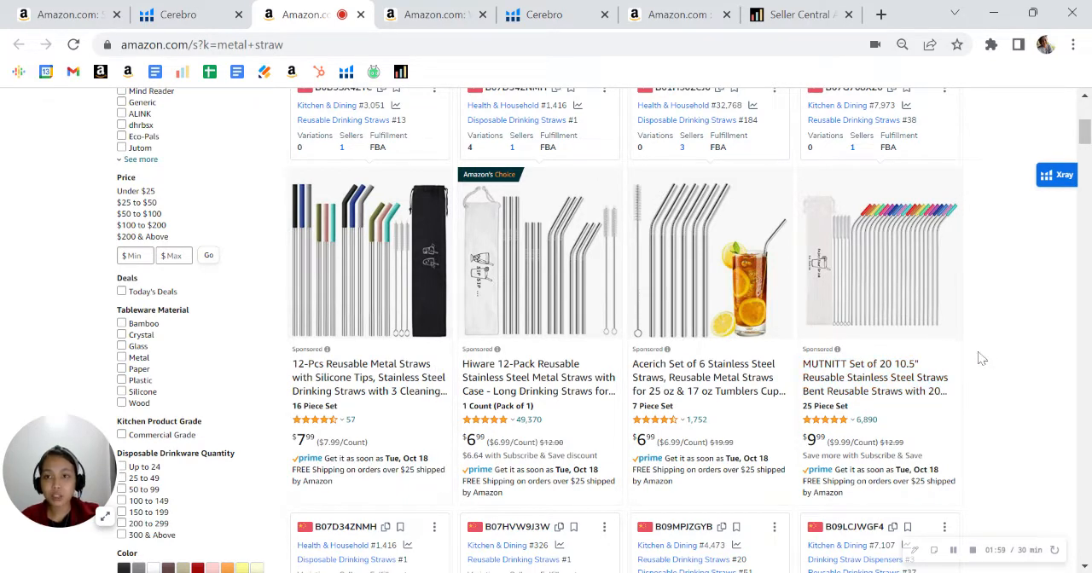
scroll(down, 3)
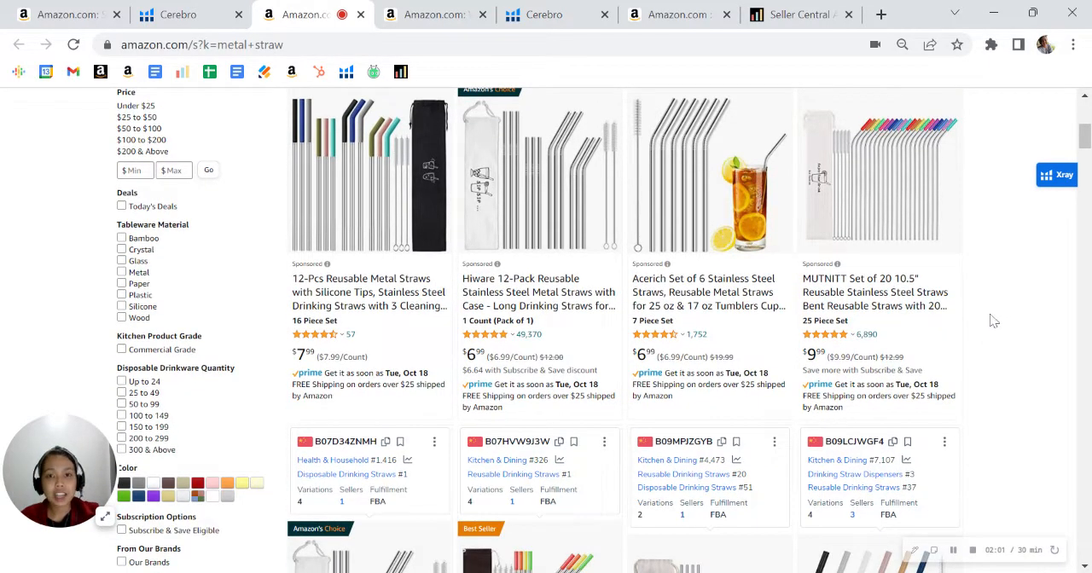
mouse_move(1015, 325)
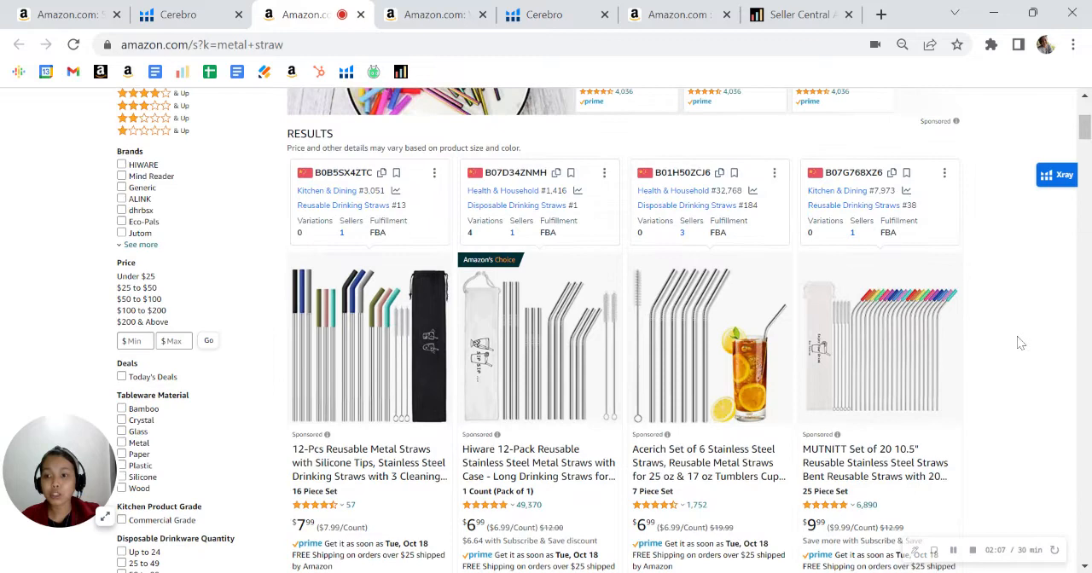
scroll(up, 3)
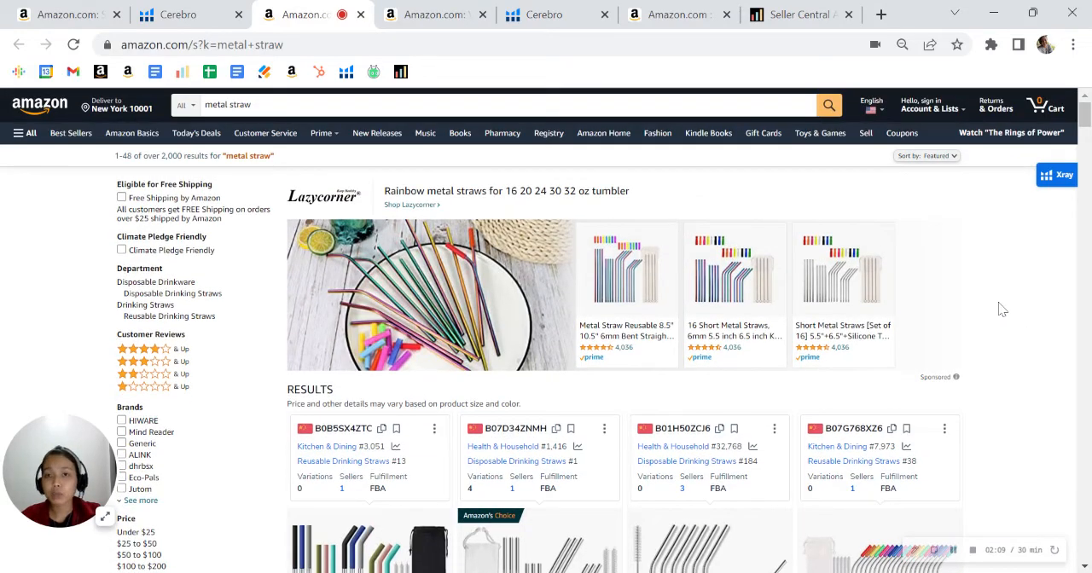
mouse_move(1010, 275)
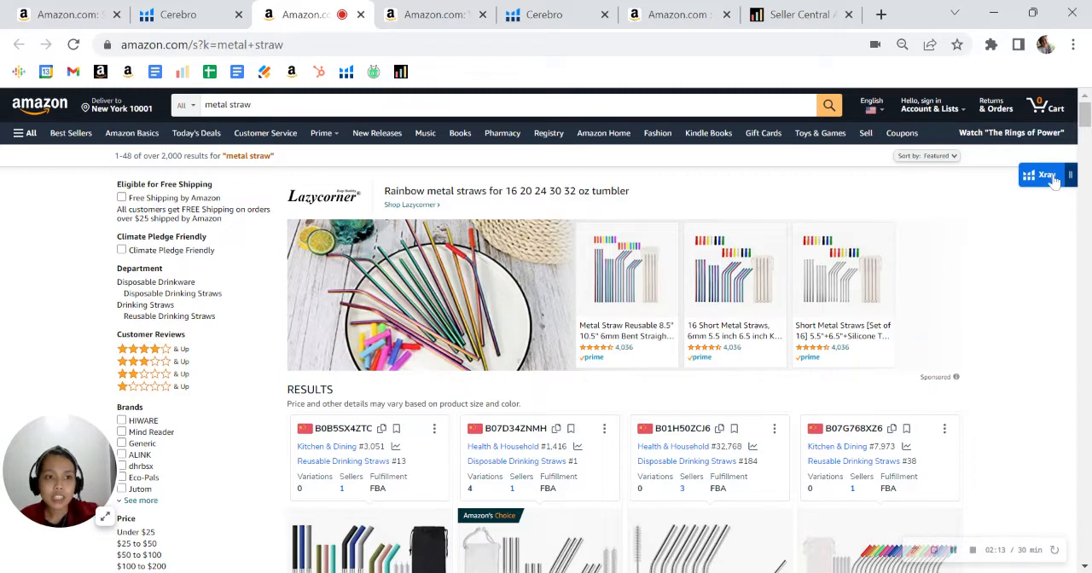
- Open Xray for the metal straw results and load the Vinaco straws listing in Cerebro
click(1044, 176)
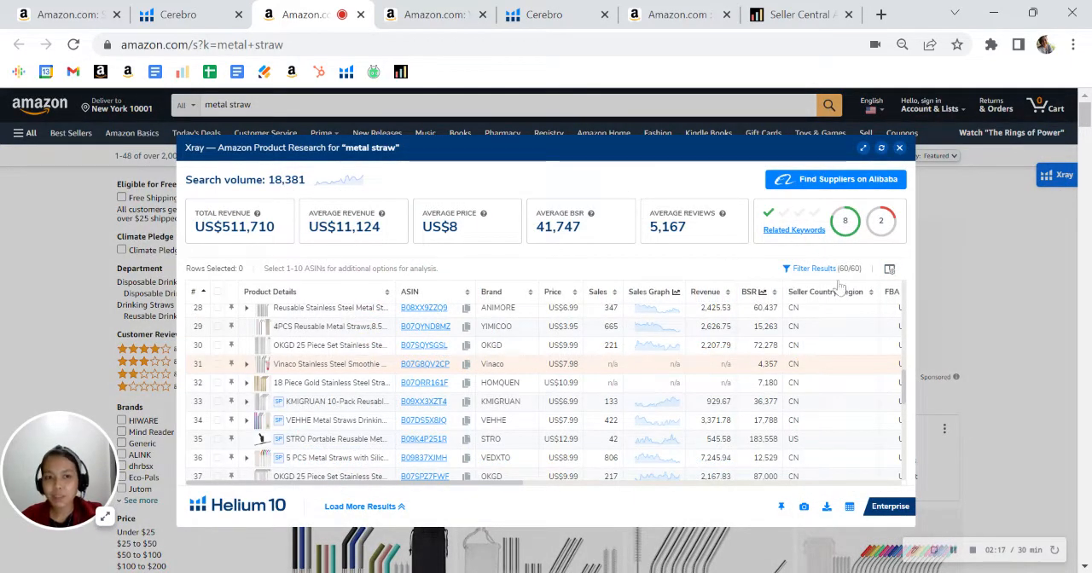
mouse_move(624, 248)
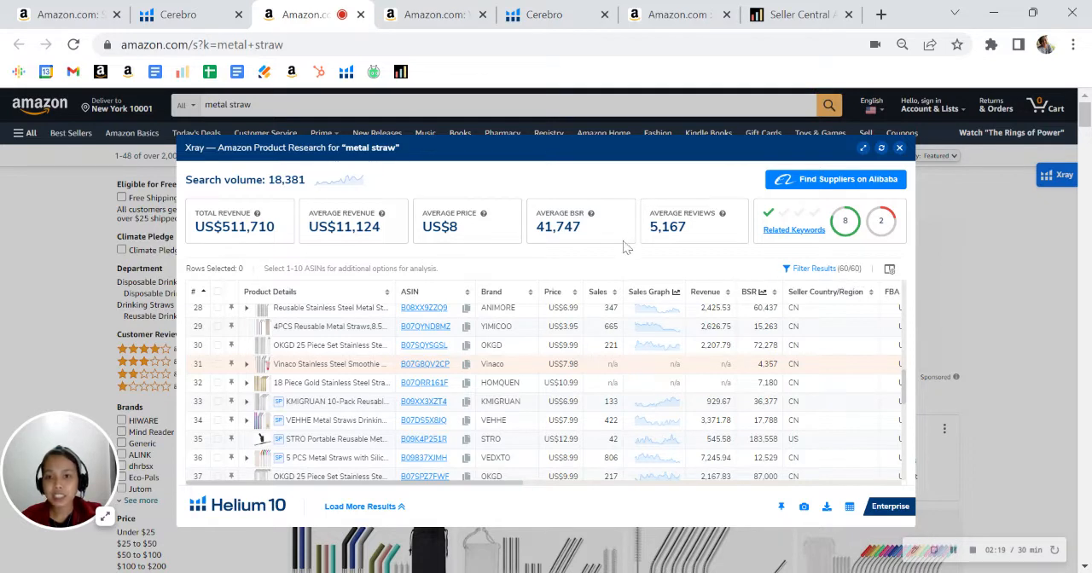
mouse_move(509, 179)
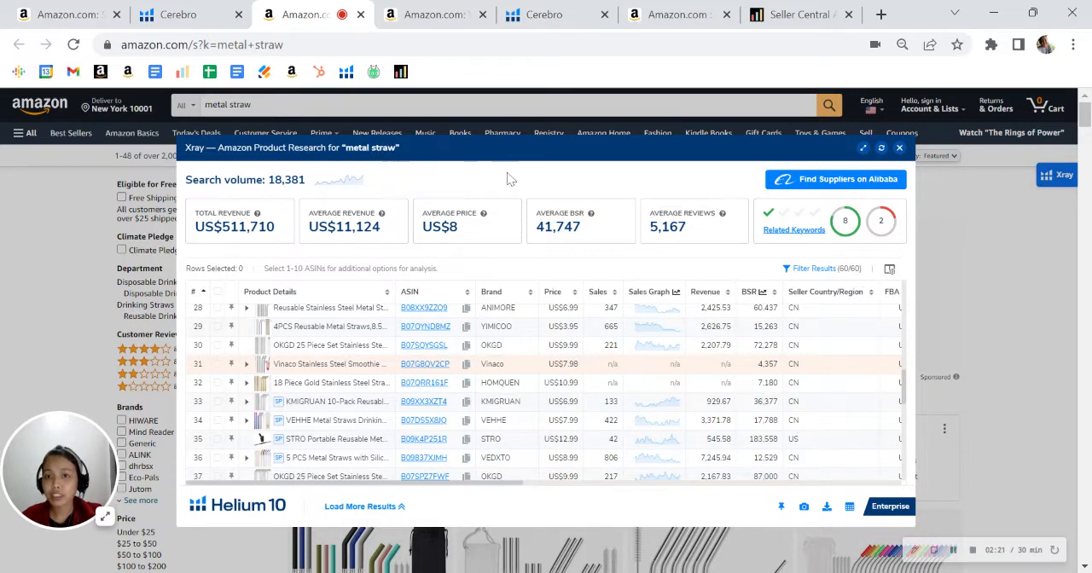
mouse_move(577, 167)
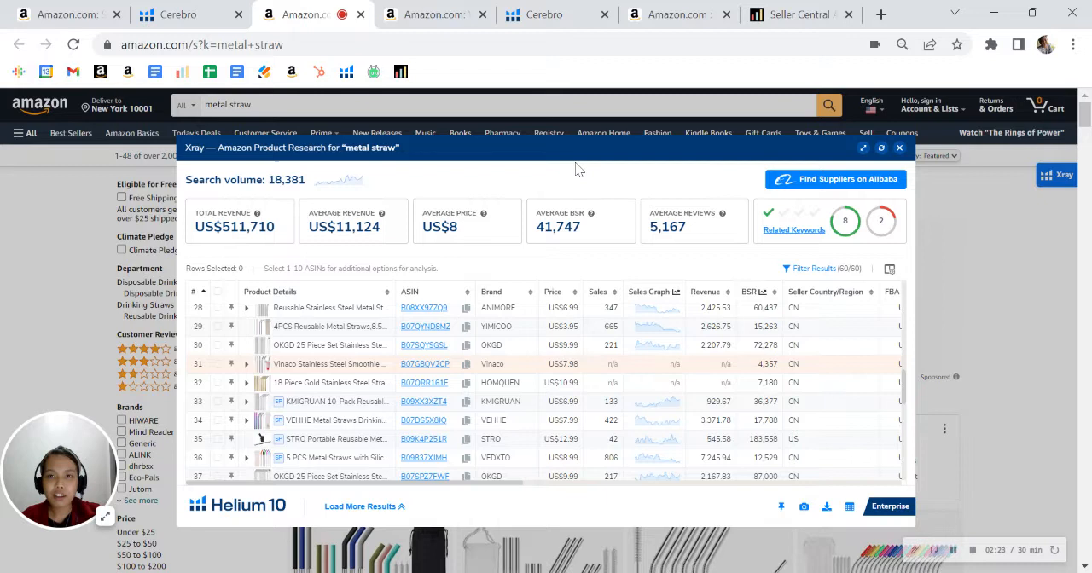
mouse_move(619, 178)
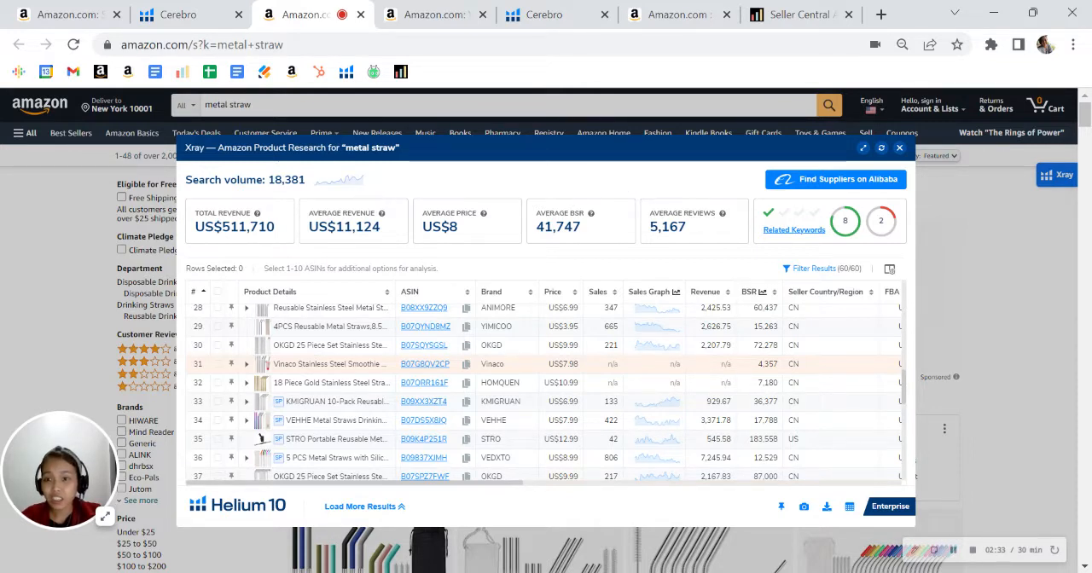
mouse_move(563, 190)
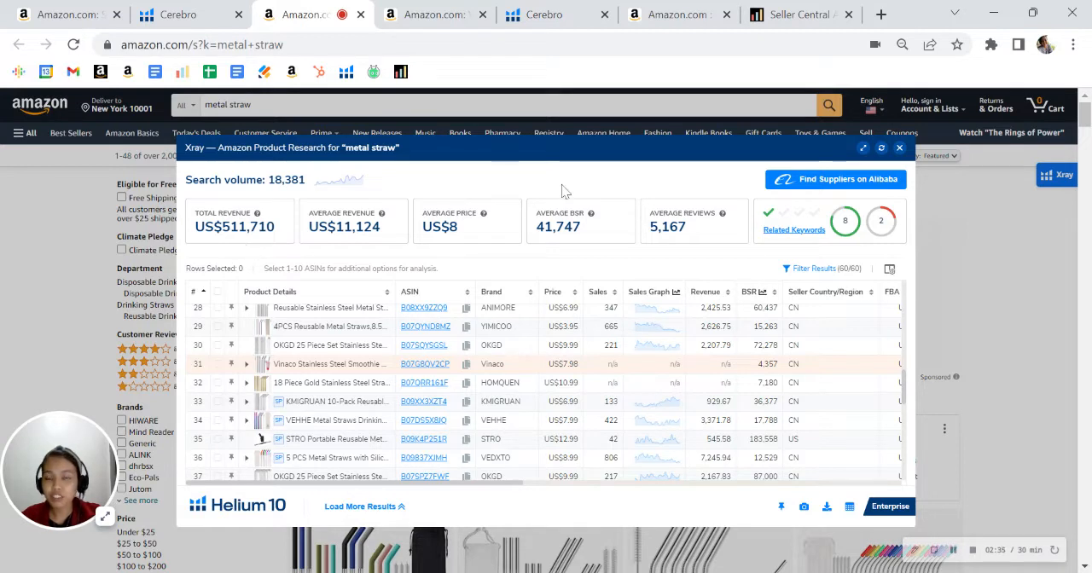
mouse_move(611, 189)
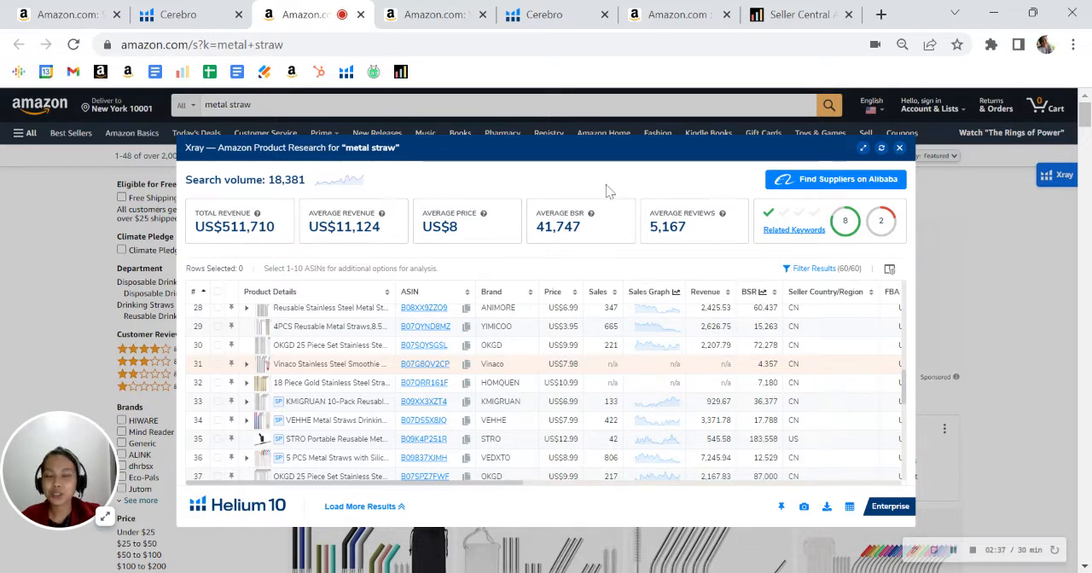
mouse_move(638, 177)
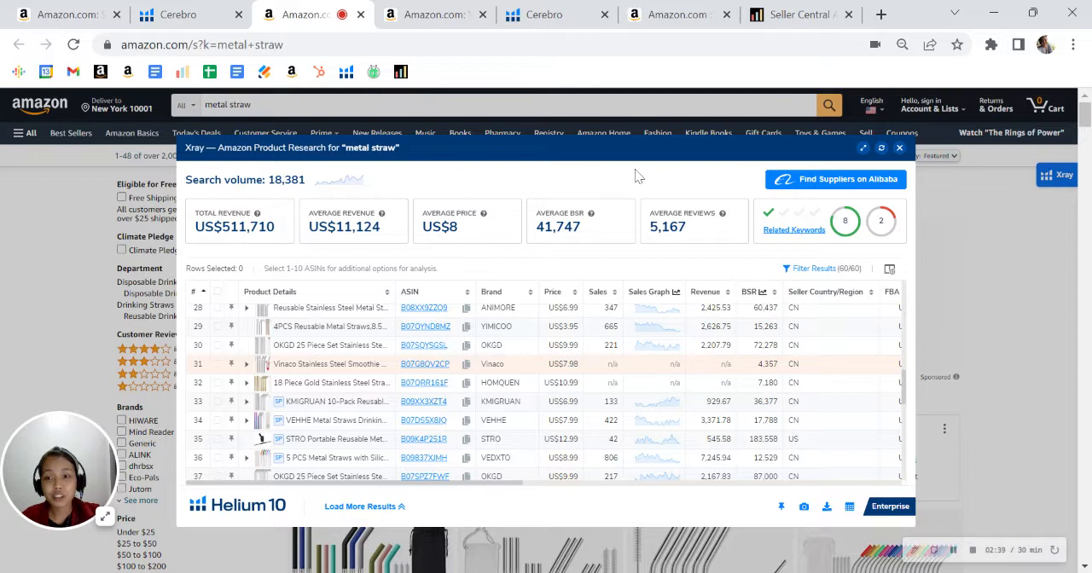
mouse_move(894, 153)
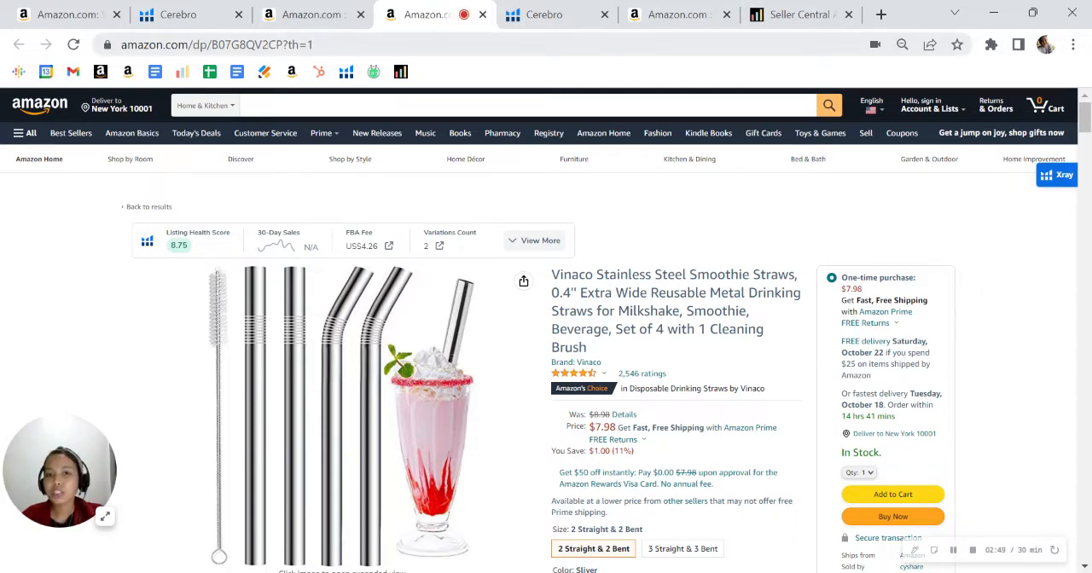
click(554, 14)
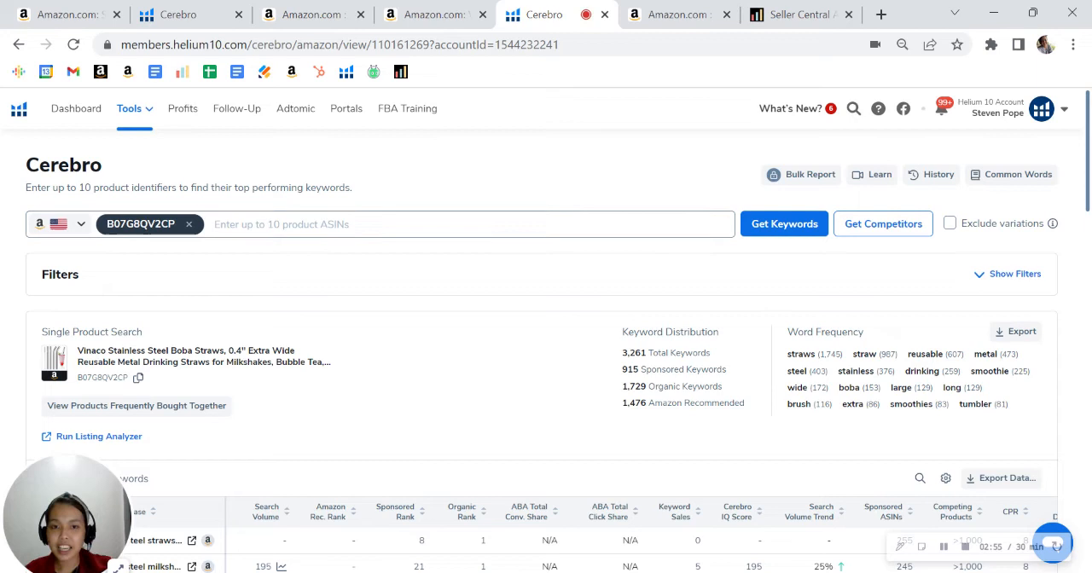
mouse_move(655, 384)
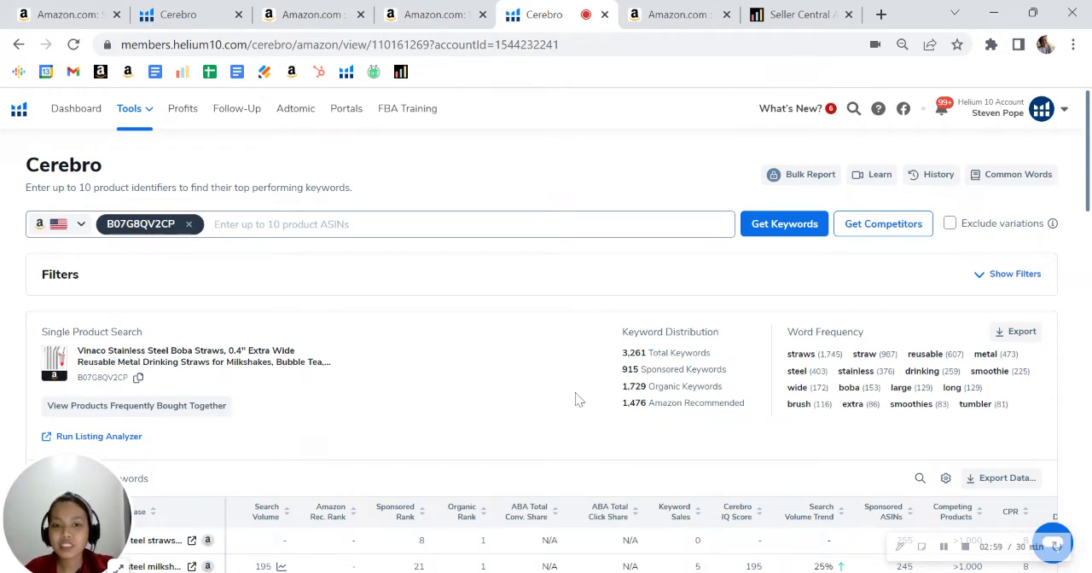
mouse_move(690, 399)
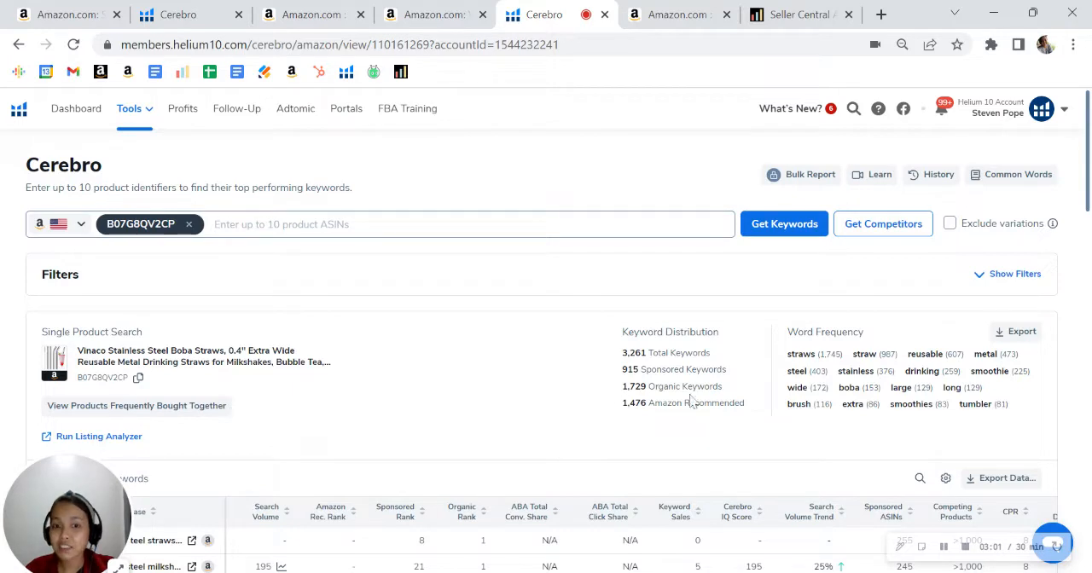
mouse_move(563, 423)
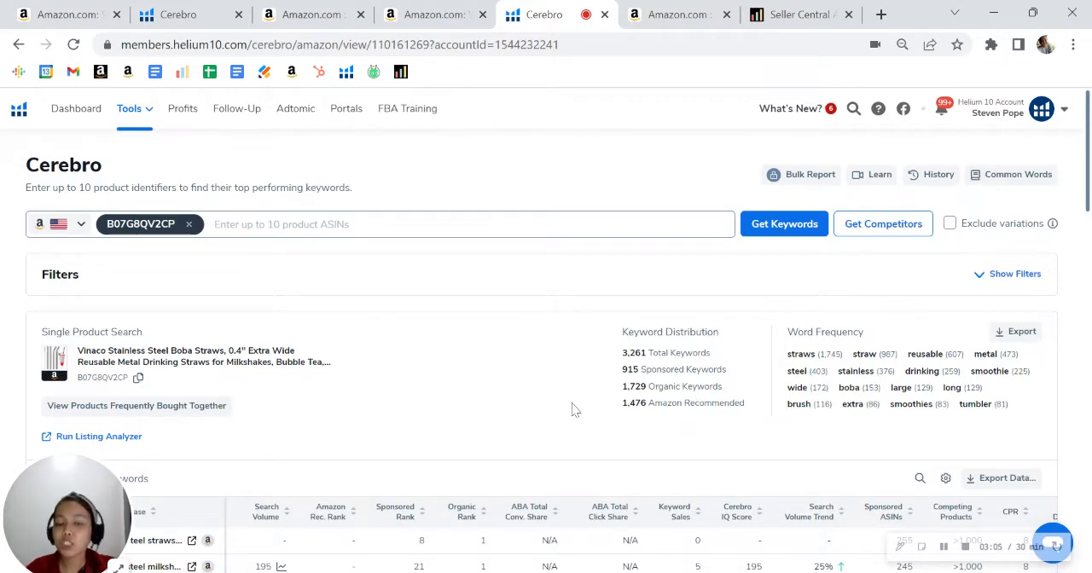
mouse_move(742, 393)
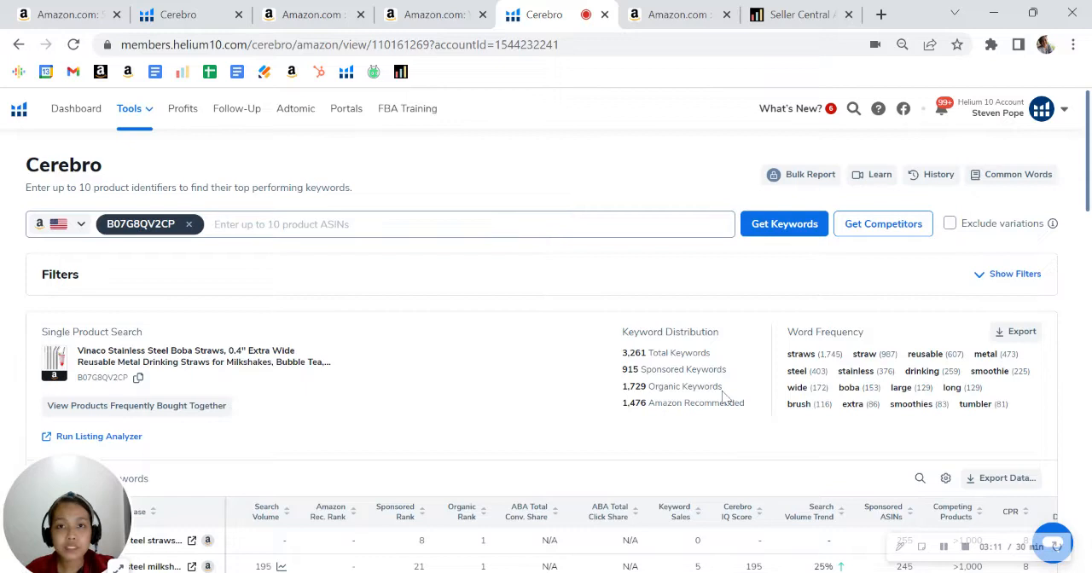
mouse_move(578, 420)
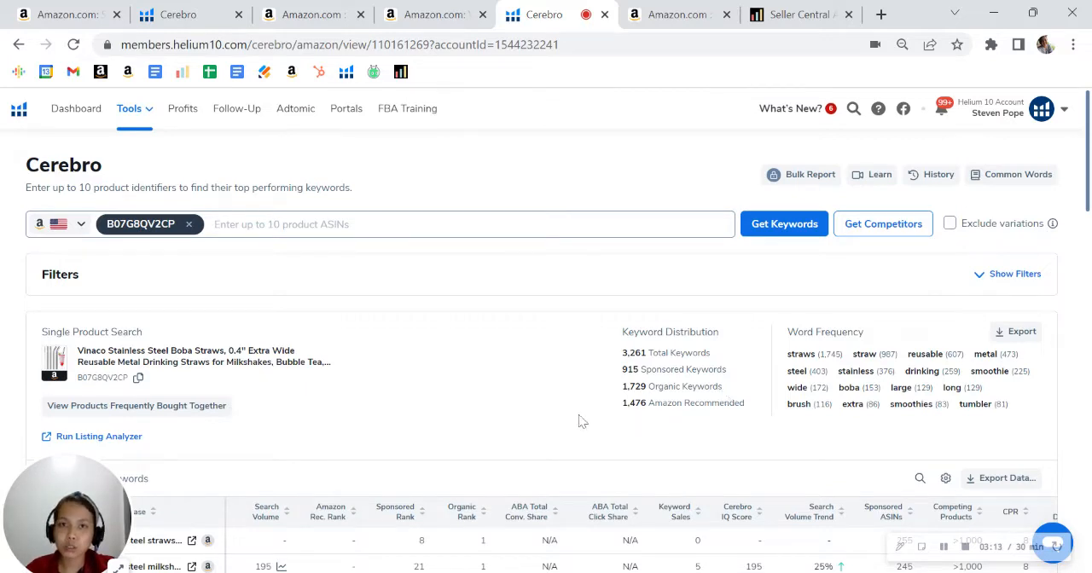
mouse_move(77, 14)
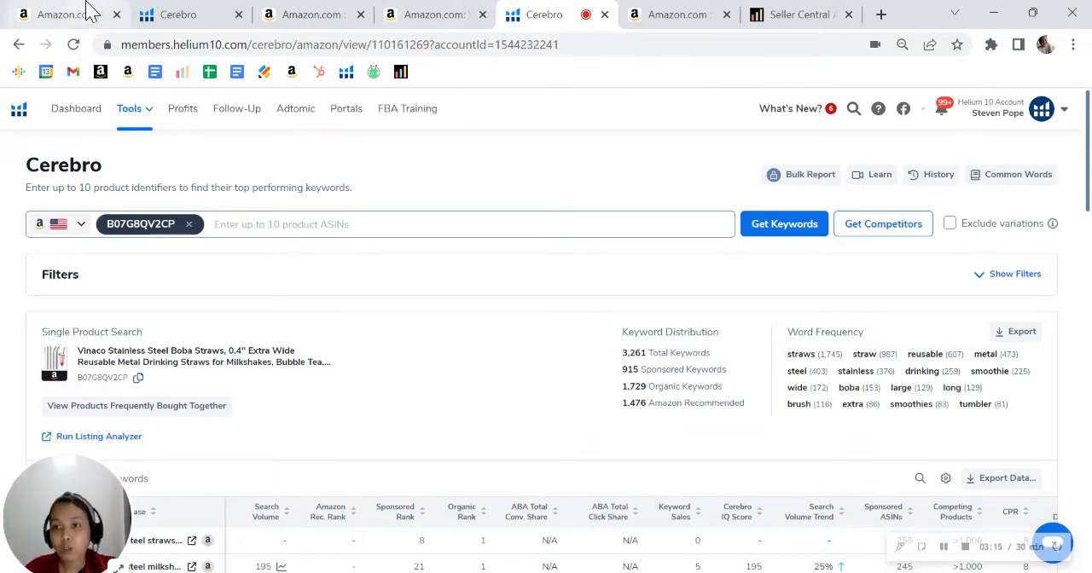
- Return to the StainlessLUX 2-piece milkshake straw listing on Amazon
click(60, 13)
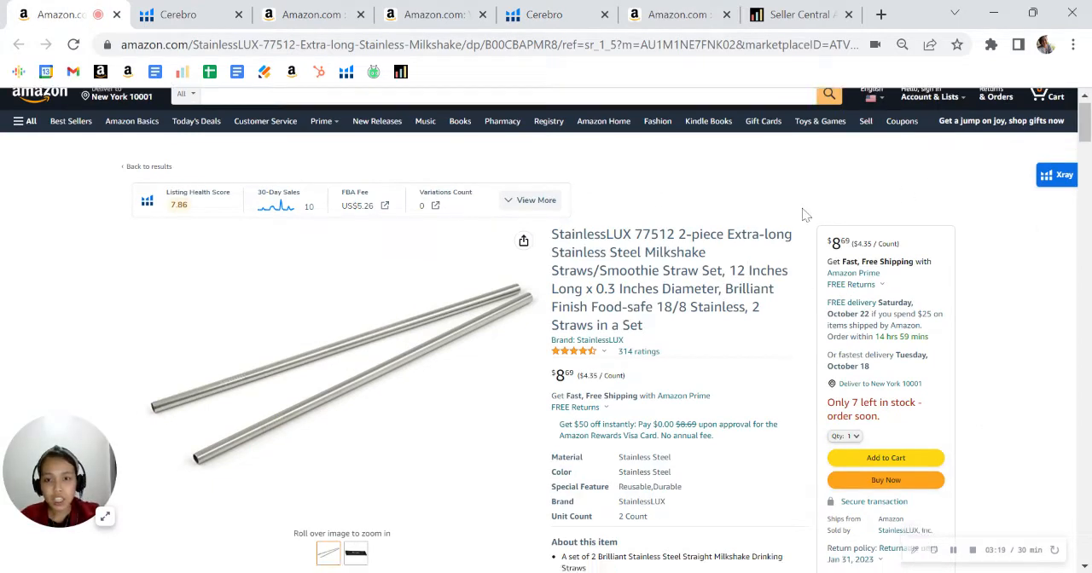
scroll(down, 3)
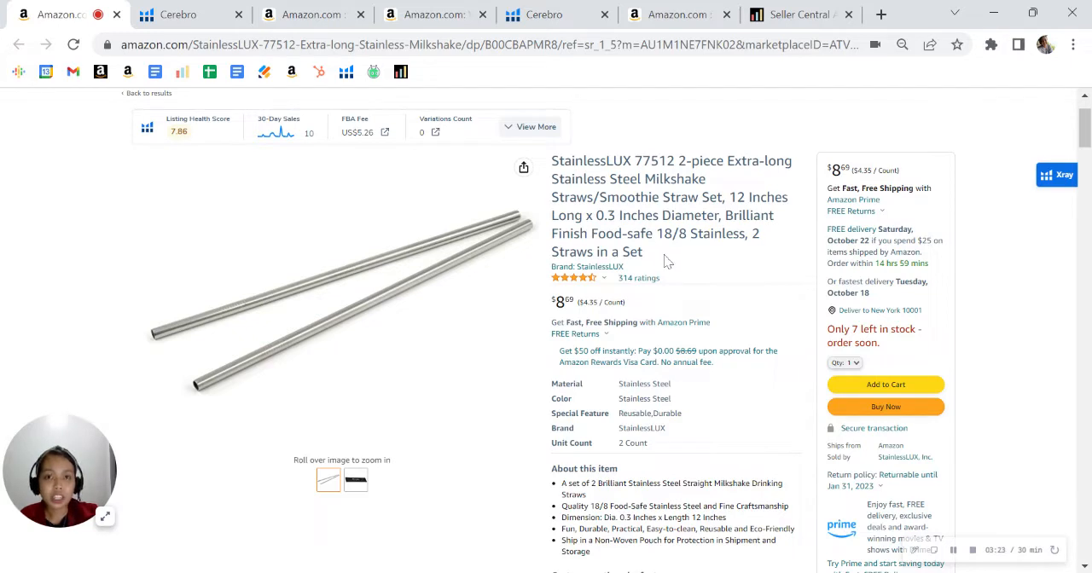
mouse_move(951, 322)
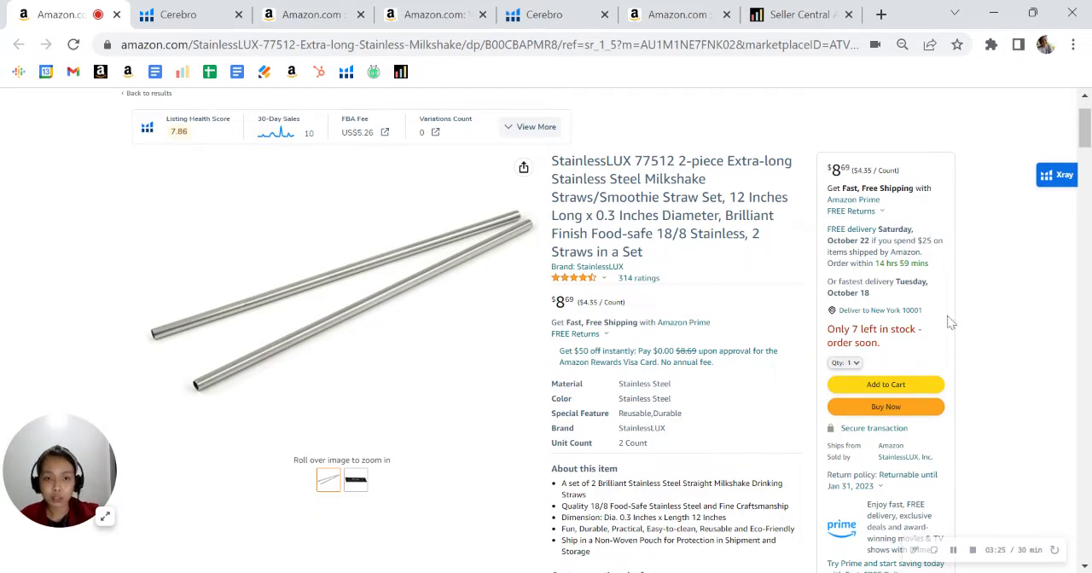
mouse_move(887, 255)
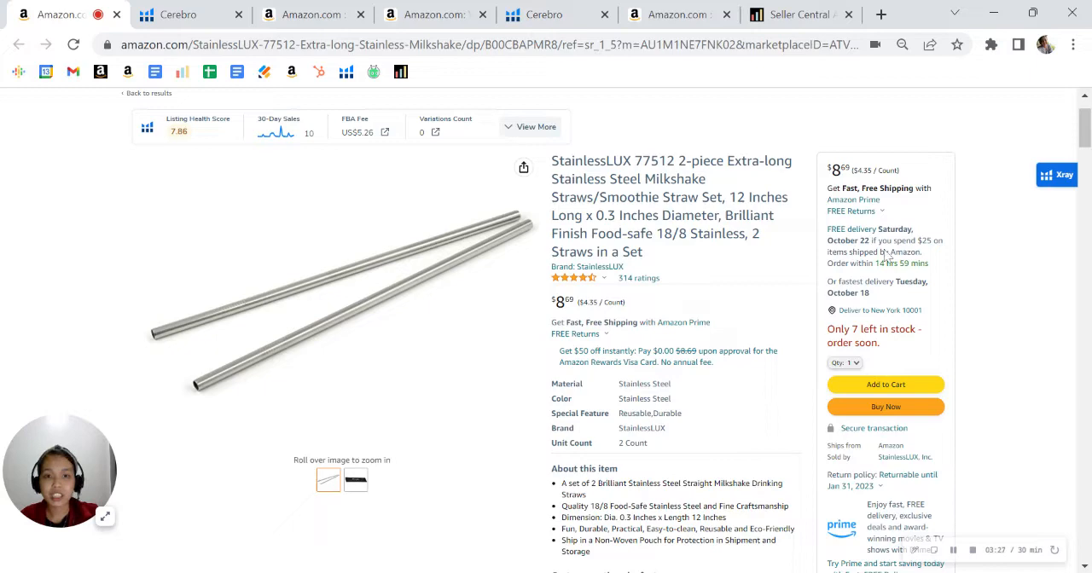
triple_click(669, 204)
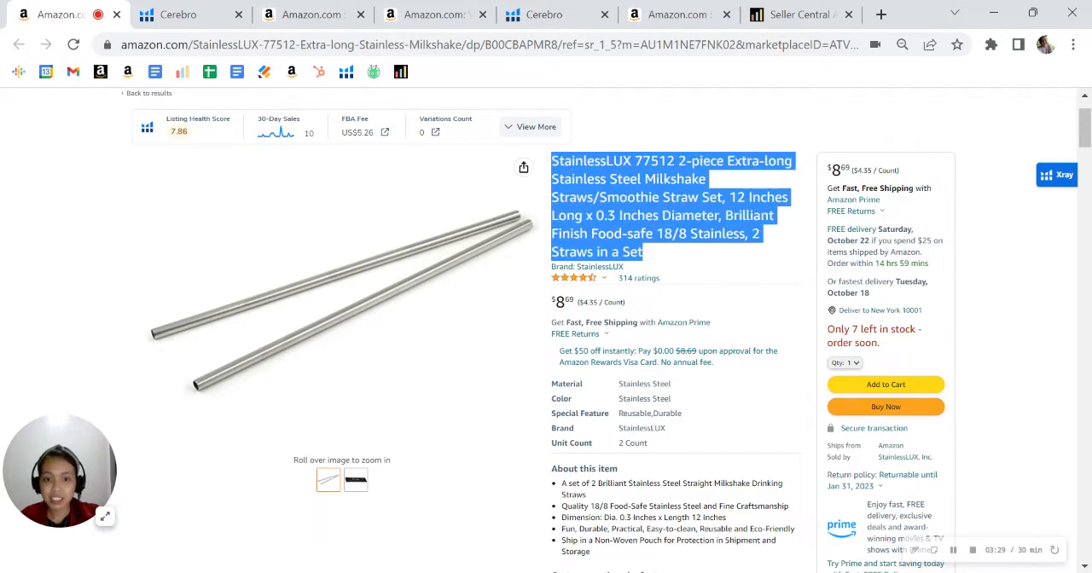
scroll(down, 3)
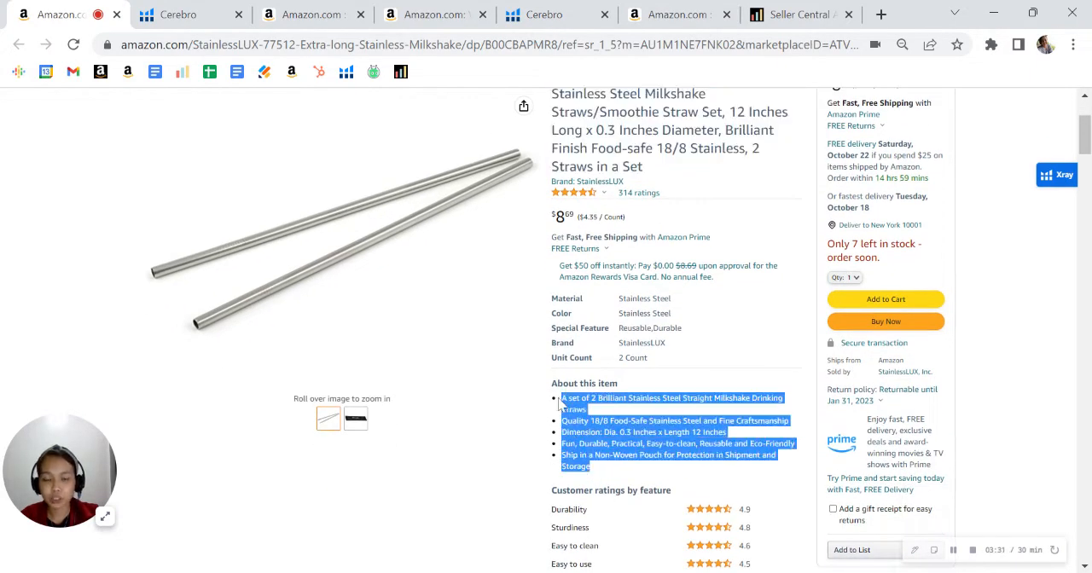
scroll(up, 3)
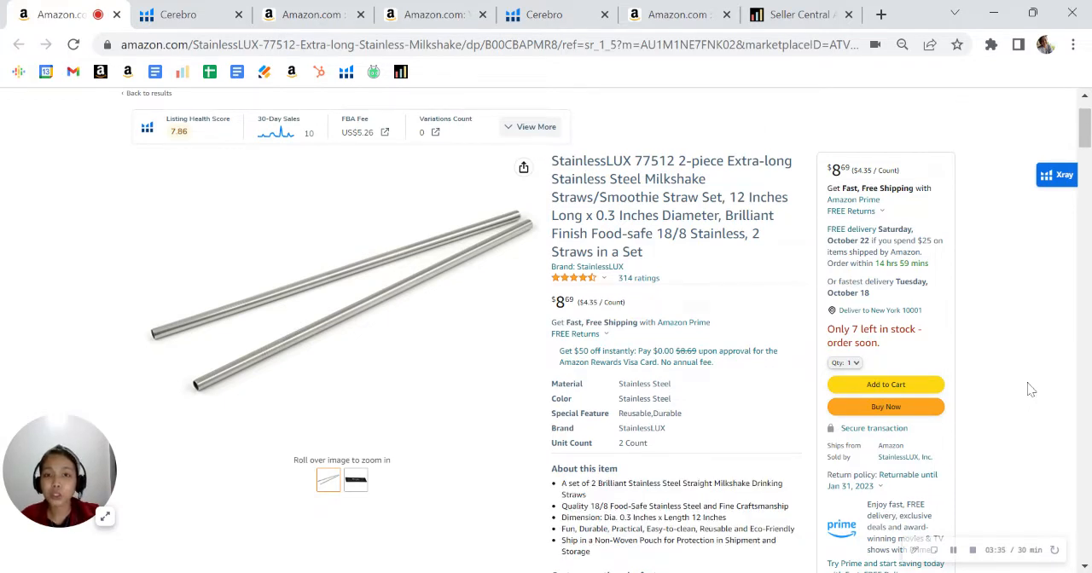
mouse_move(1023, 368)
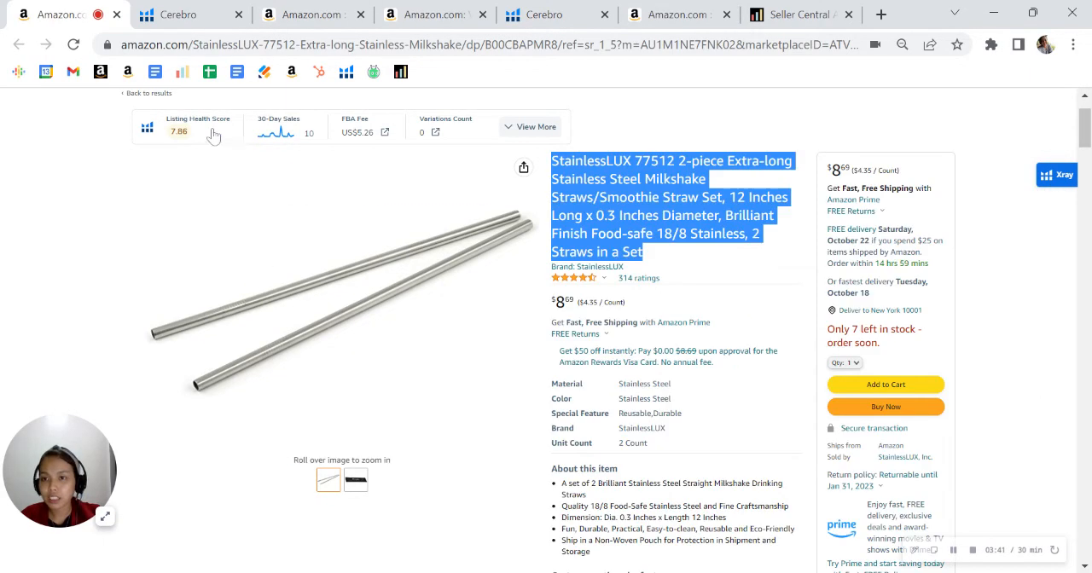
click(198, 126)
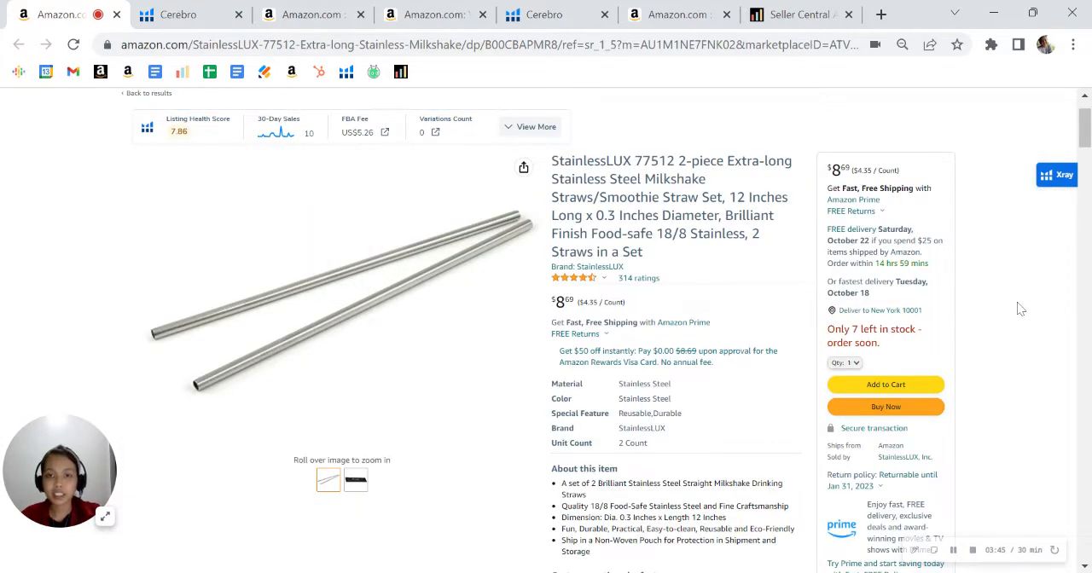
mouse_move(1044, 355)
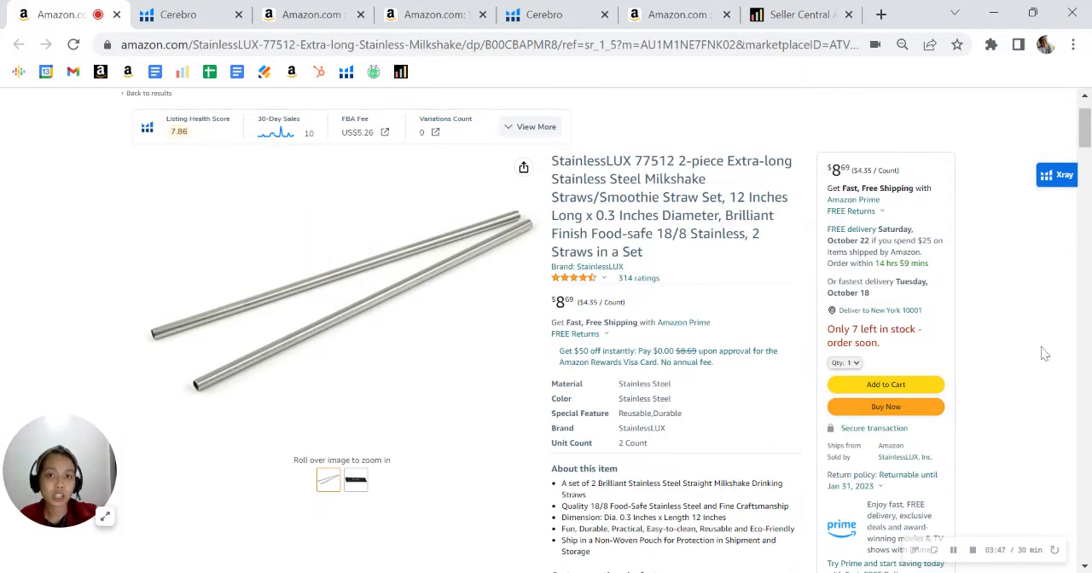
scroll(down, 3)
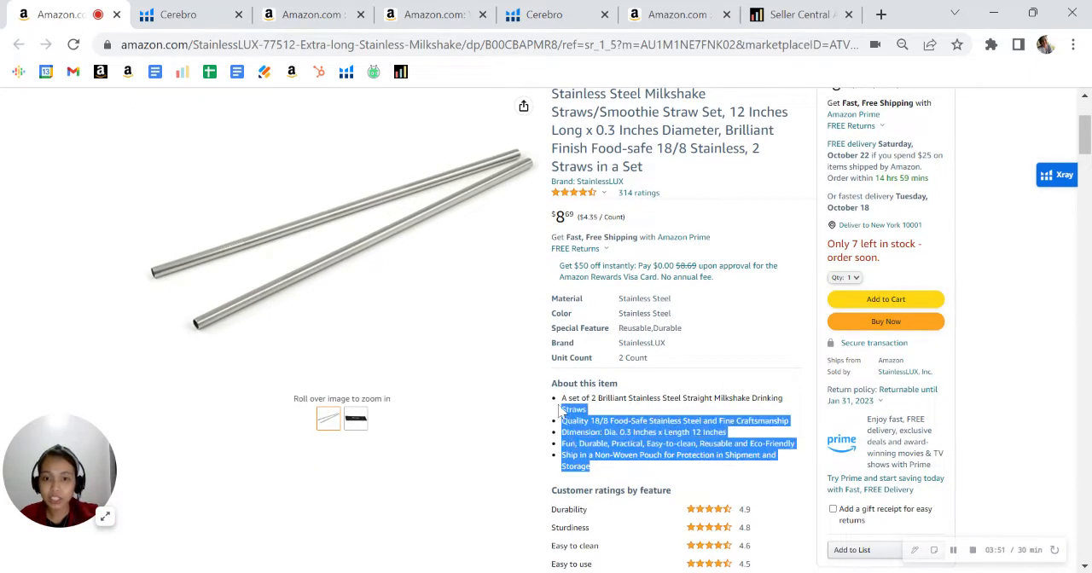
click(1021, 368)
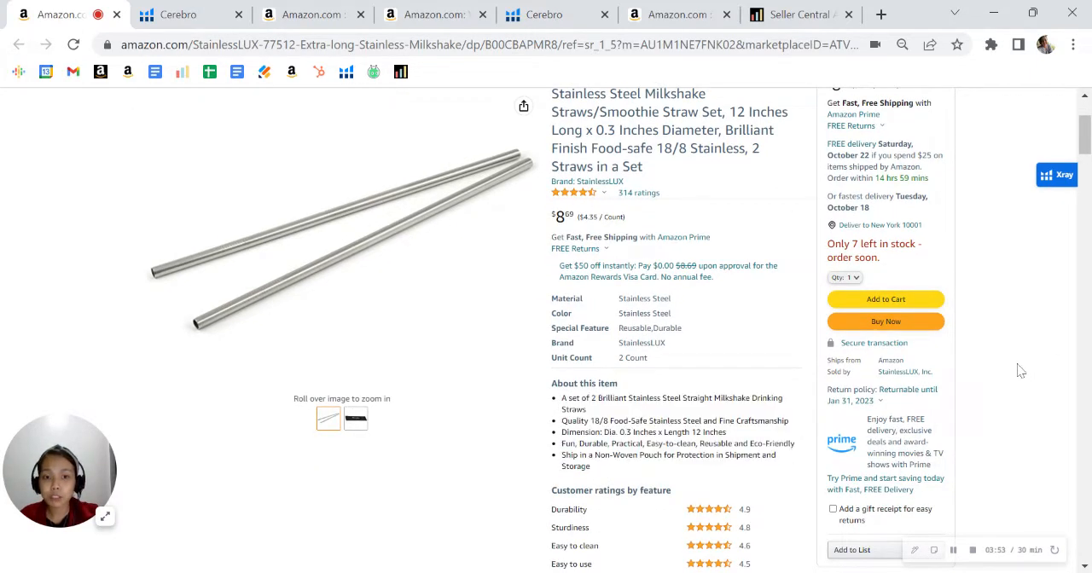
mouse_move(1023, 381)
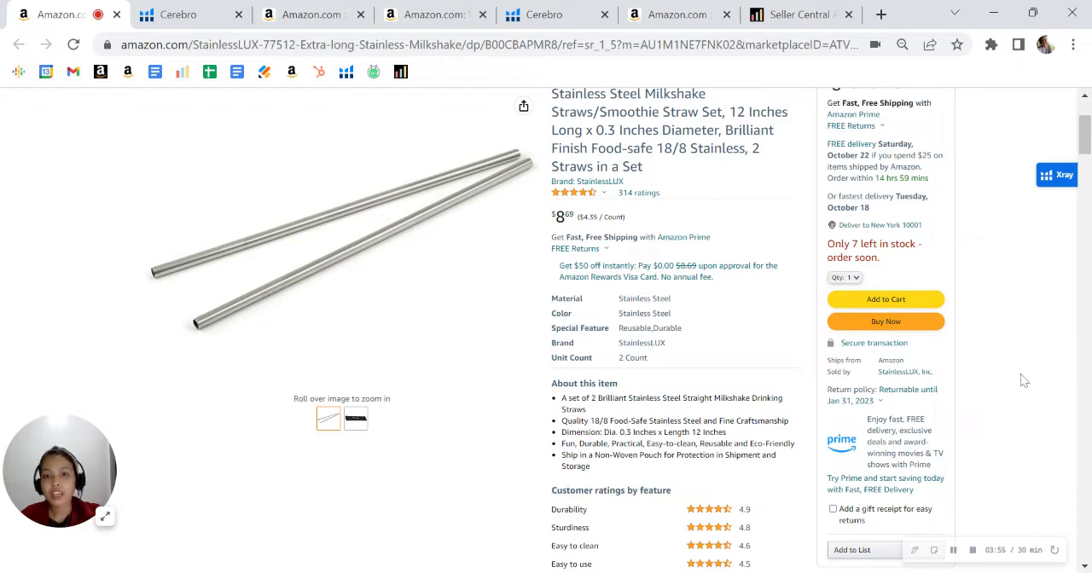
mouse_move(1027, 382)
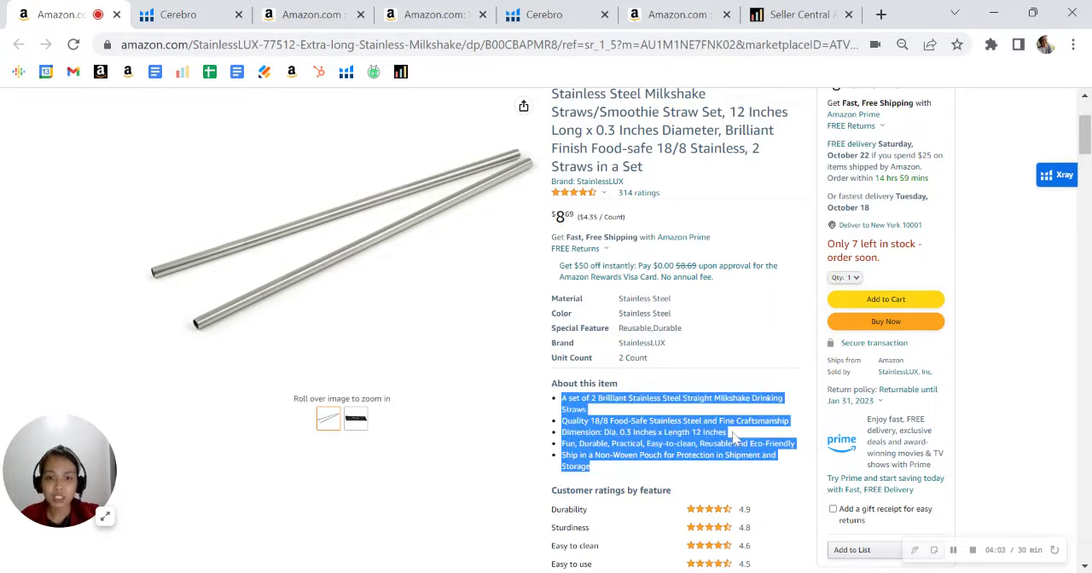
scroll(up, 3)
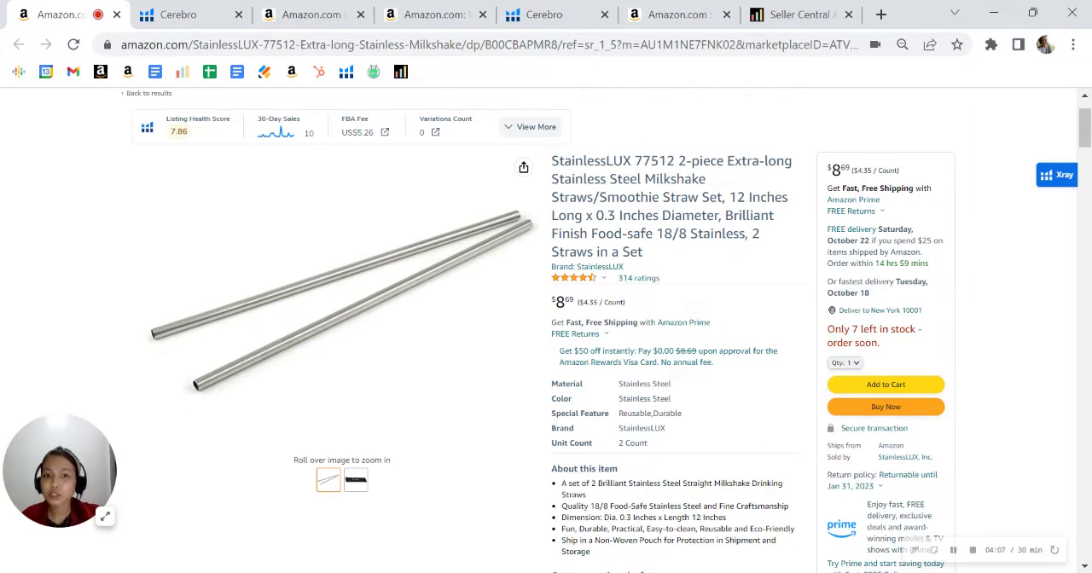
mouse_move(683, 127)
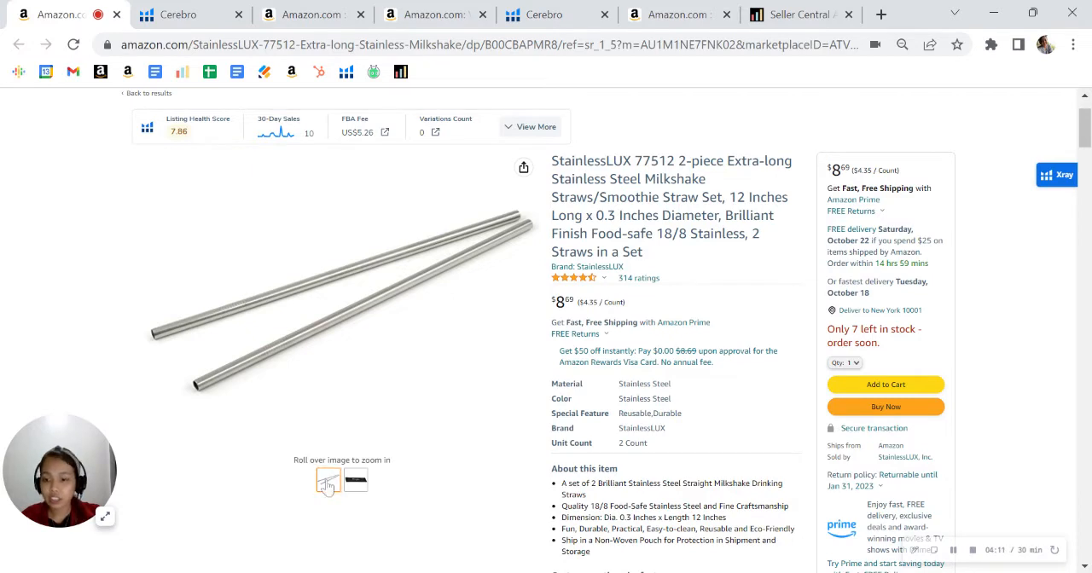
click(355, 481)
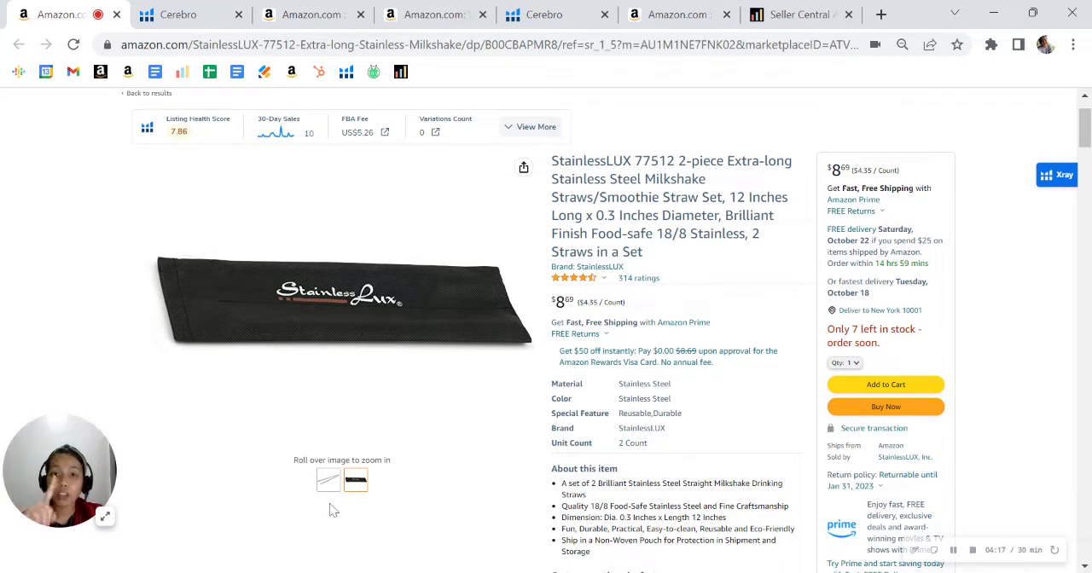
click(328, 479)
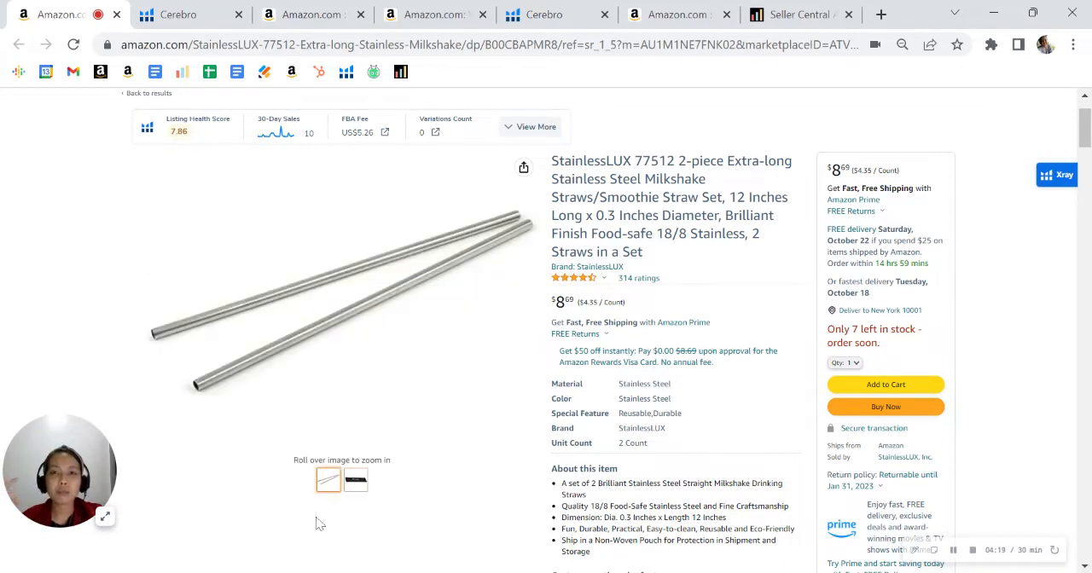
mouse_move(374, 529)
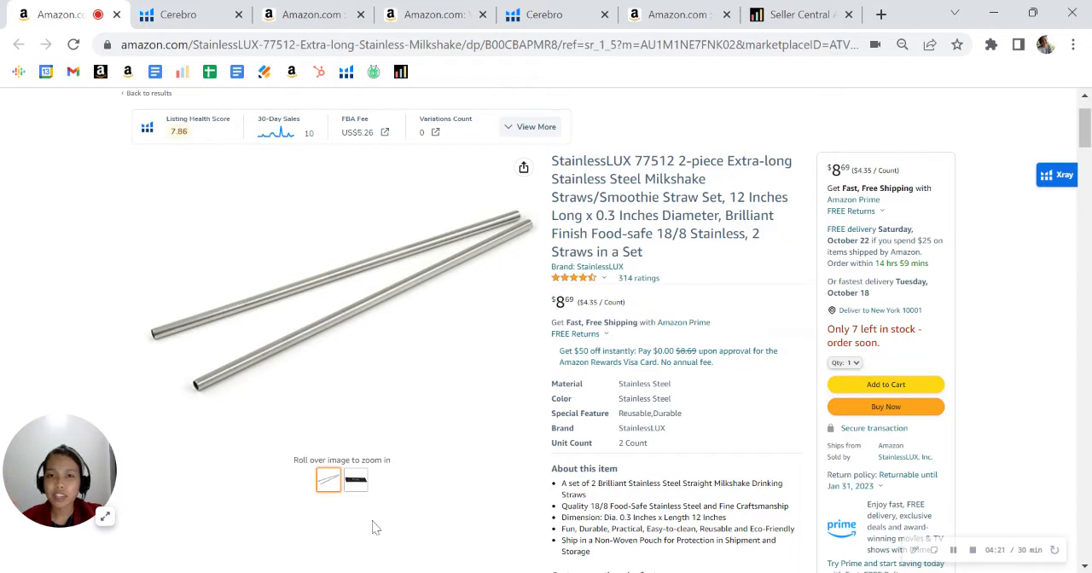
mouse_move(334, 513)
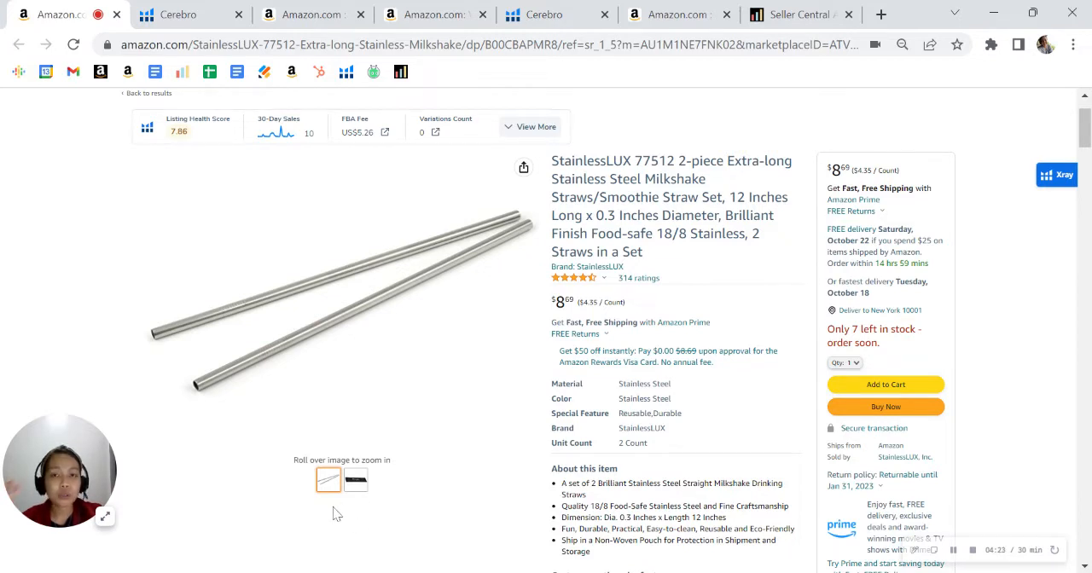
mouse_move(345, 511)
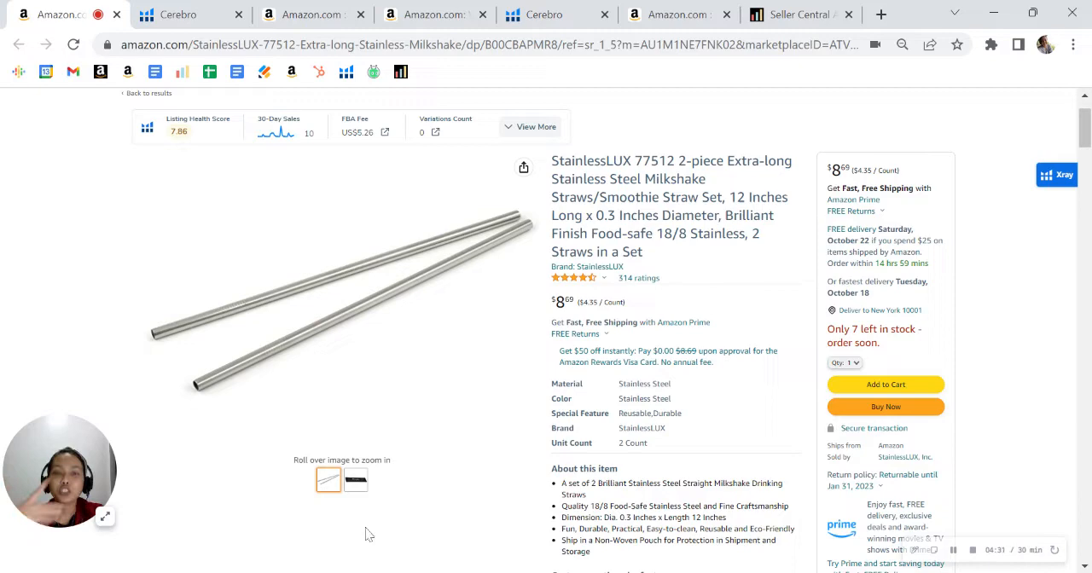
mouse_move(1005, 241)
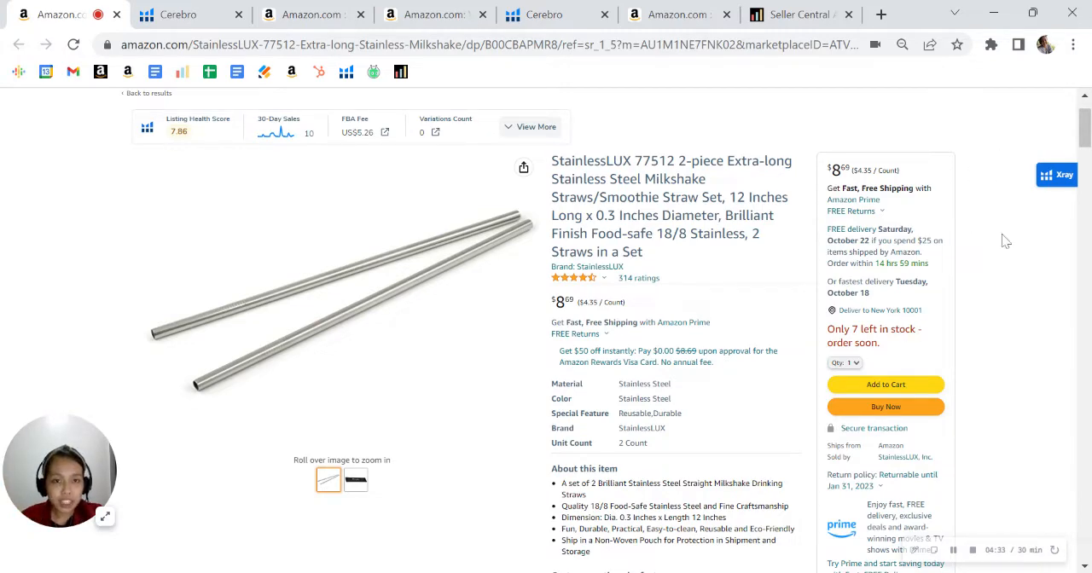
scroll(down, 3)
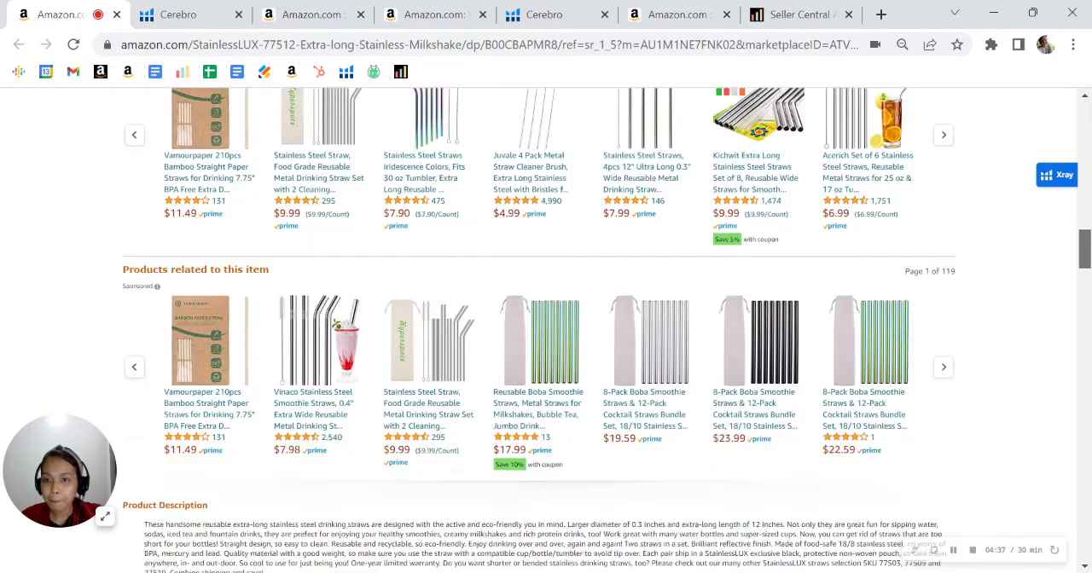
scroll(down, 3)
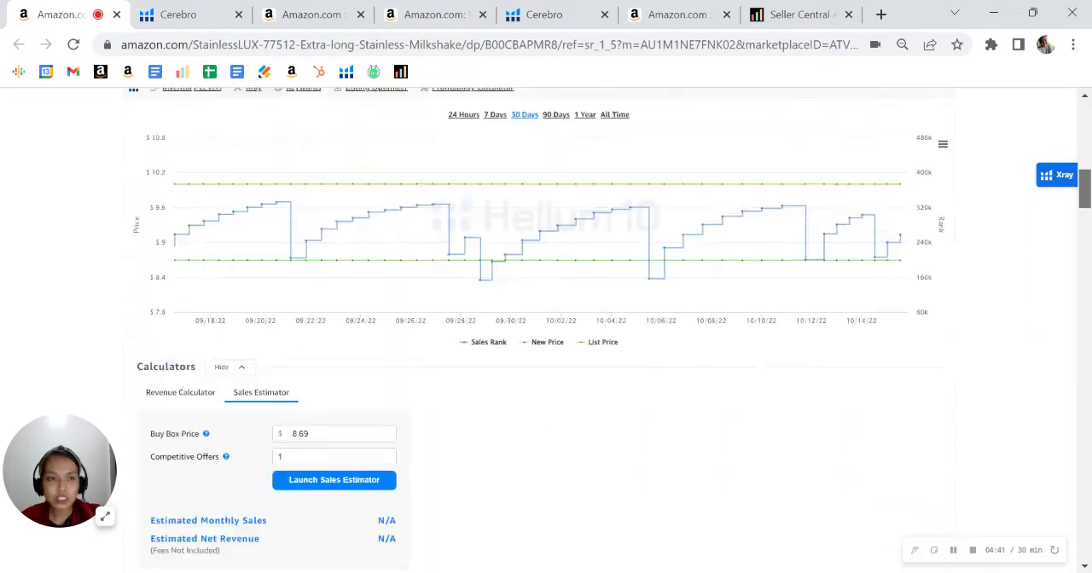
scroll(up, 3)
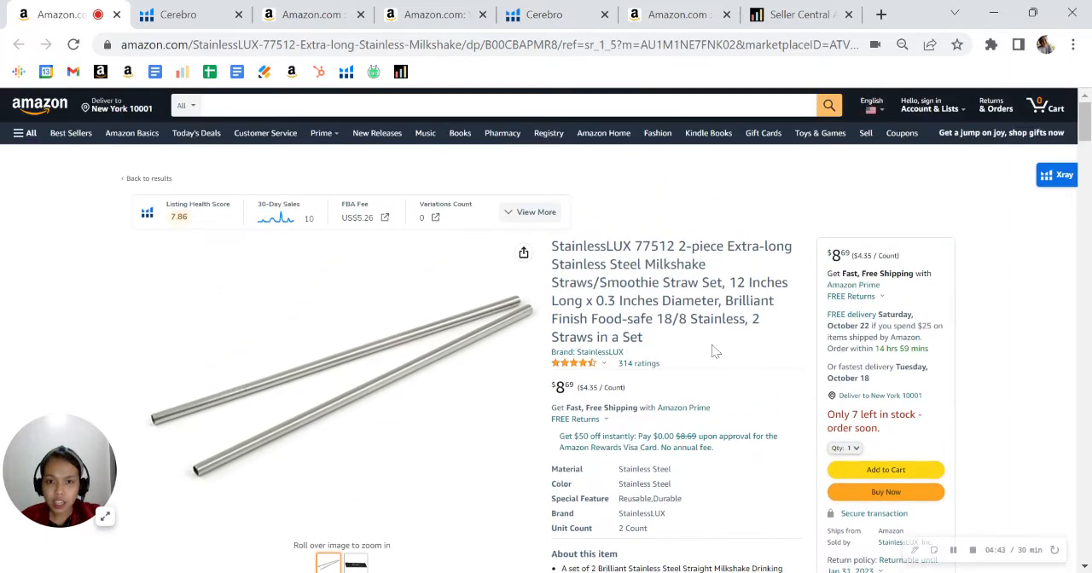
mouse_move(1021, 339)
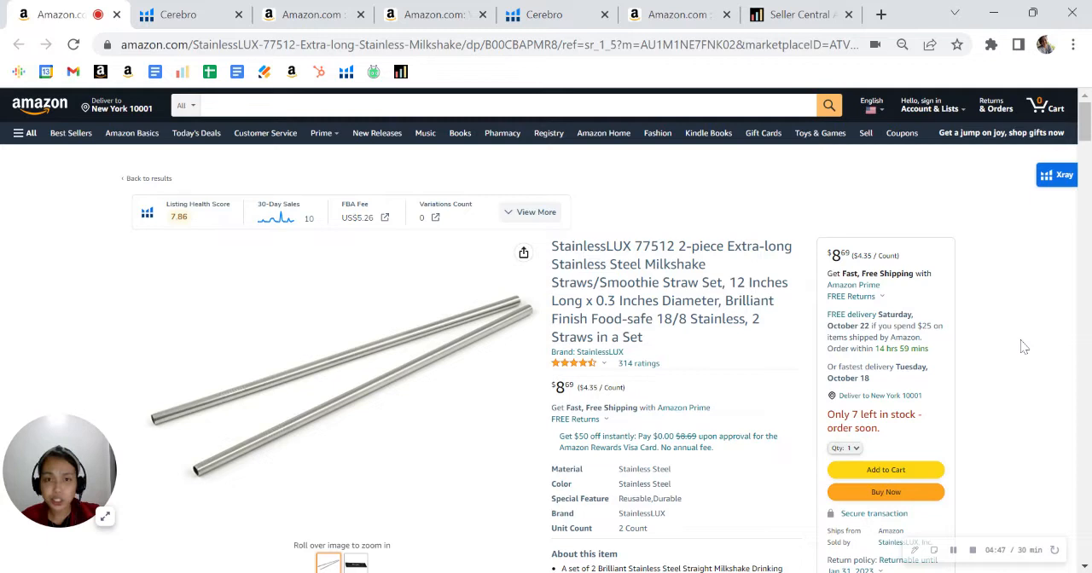
mouse_move(988, 333)
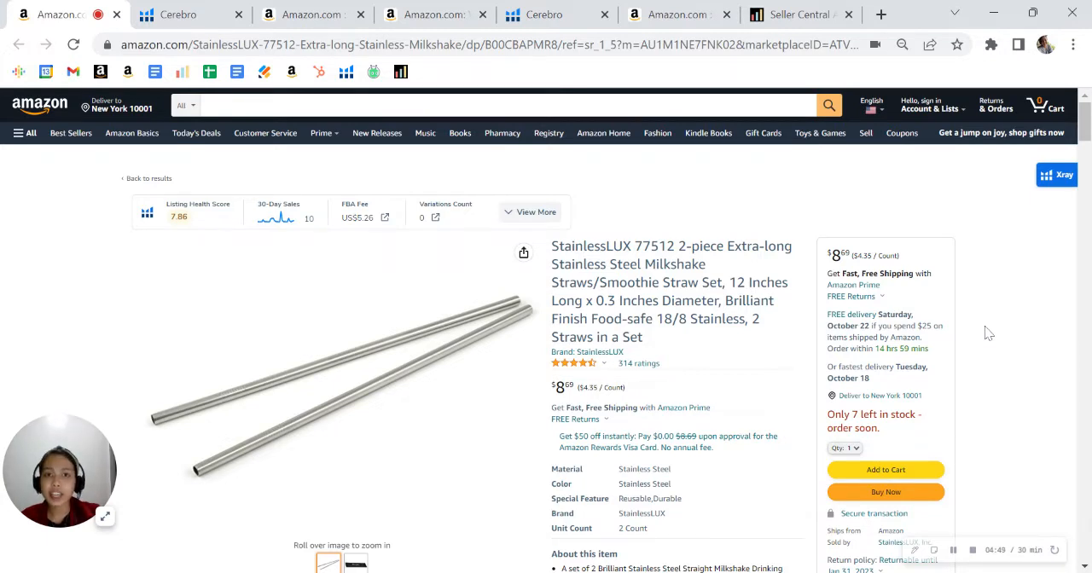
mouse_move(981, 317)
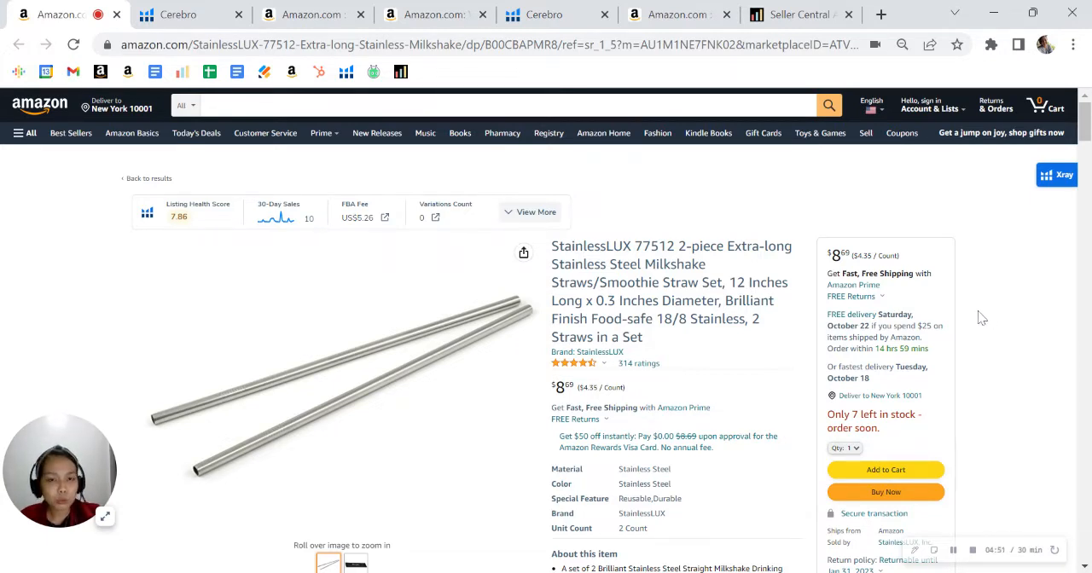
mouse_move(1022, 318)
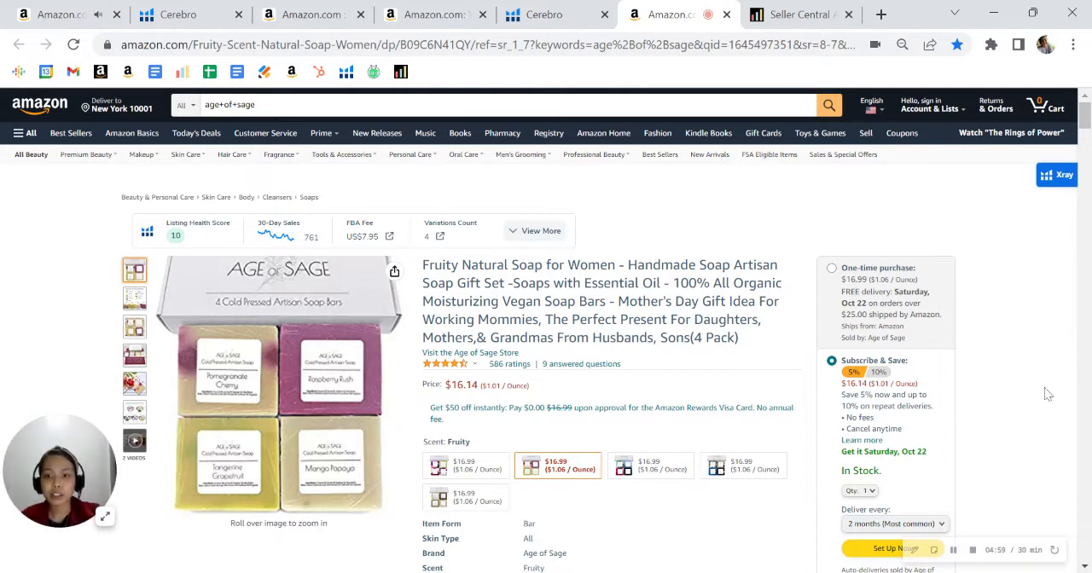
mouse_move(1005, 235)
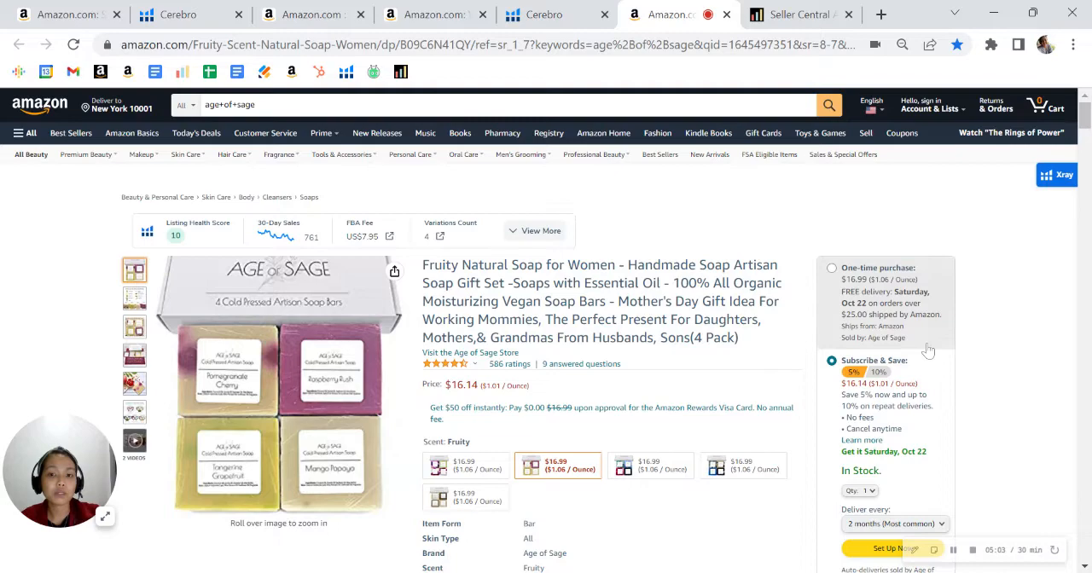
- Reach the Age of Sage From the brand carousel, flip through its panels, and continue to the description
scroll(down, 3)
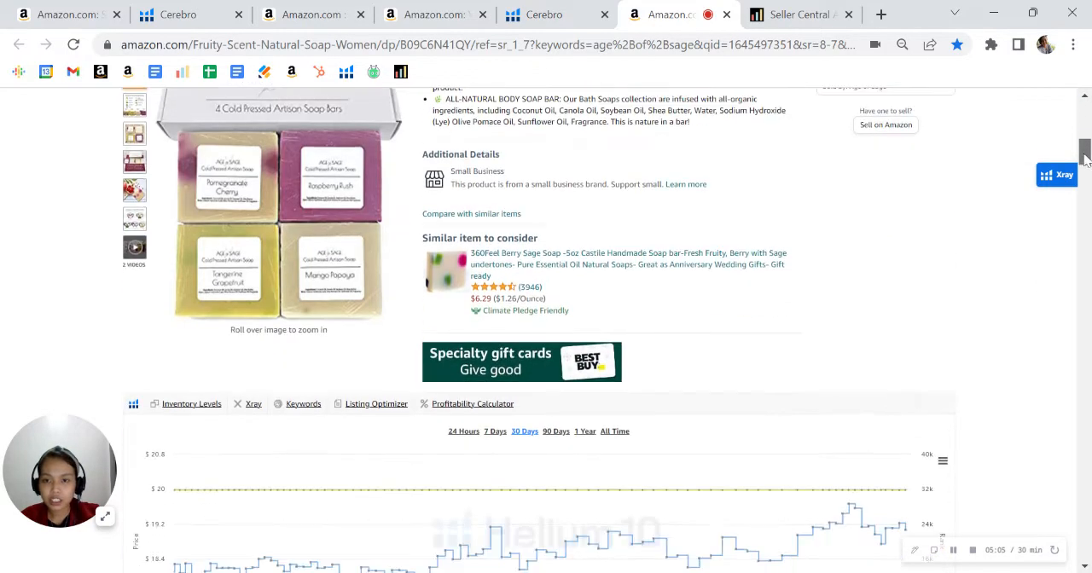
scroll(down, 3)
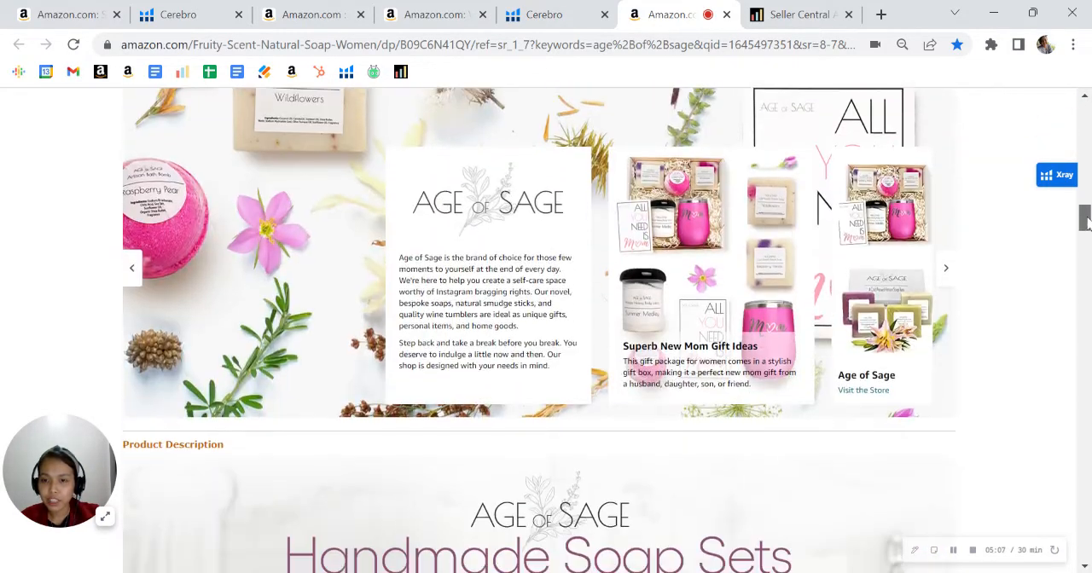
scroll(up, 3)
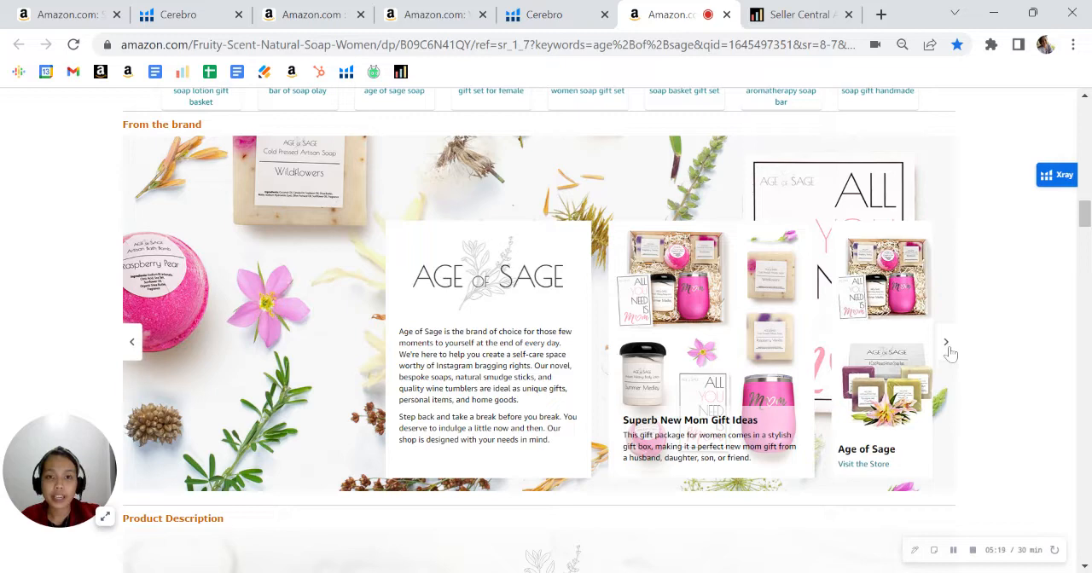
mouse_move(948, 351)
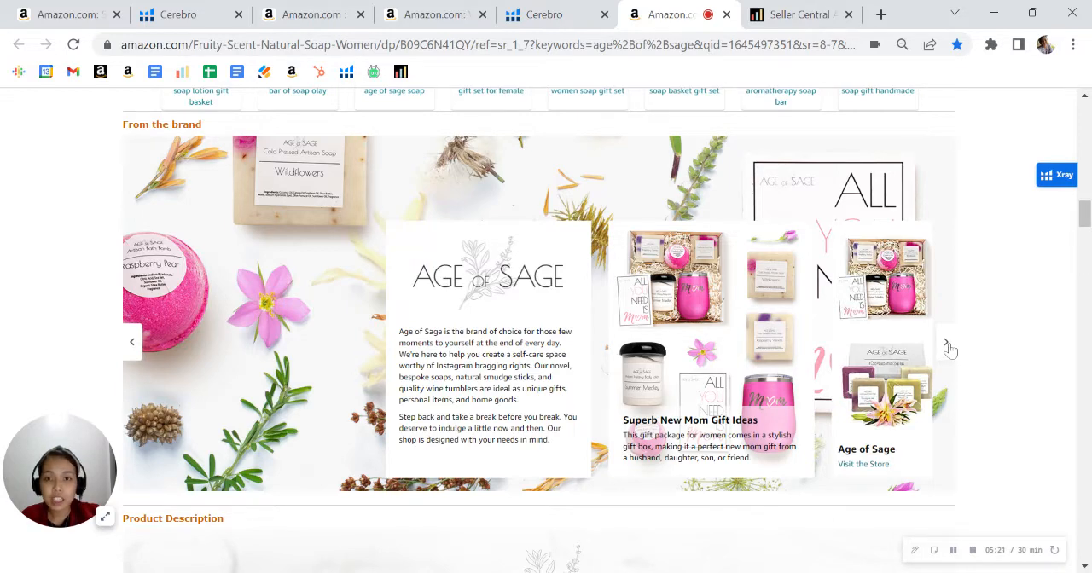
click(945, 342)
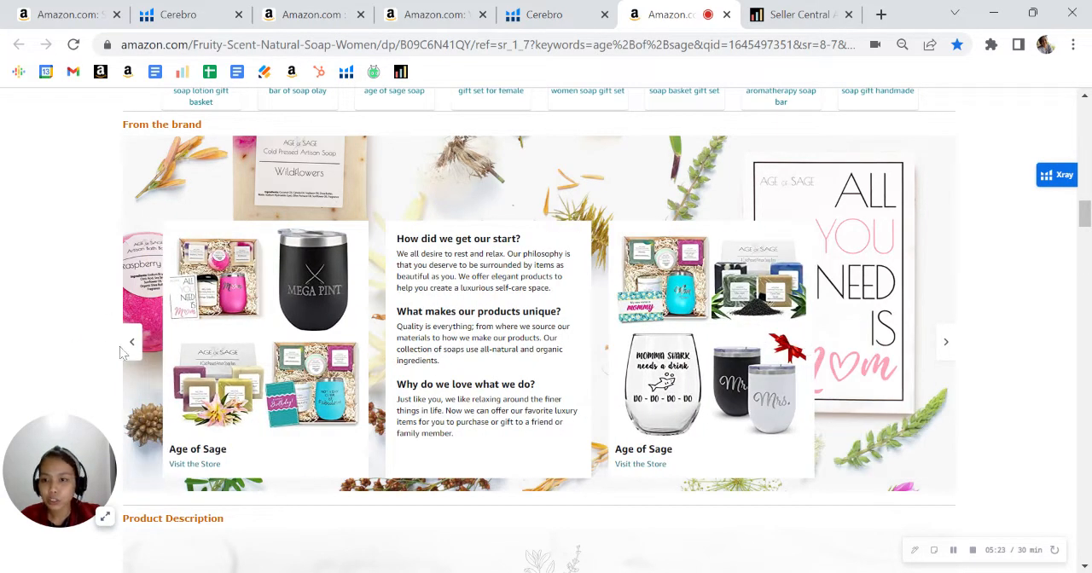
mouse_move(584, 338)
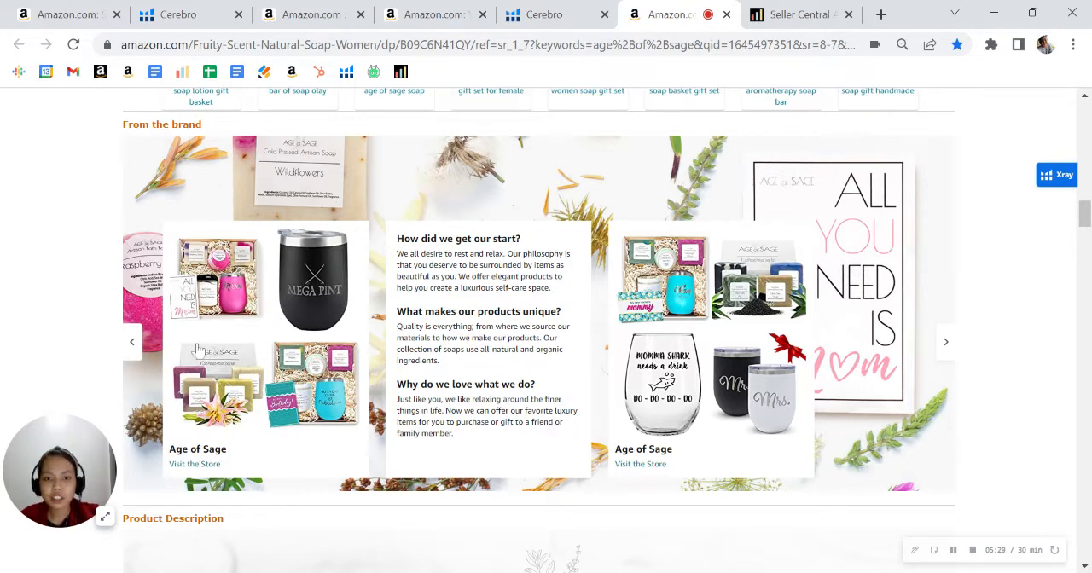
click(946, 341)
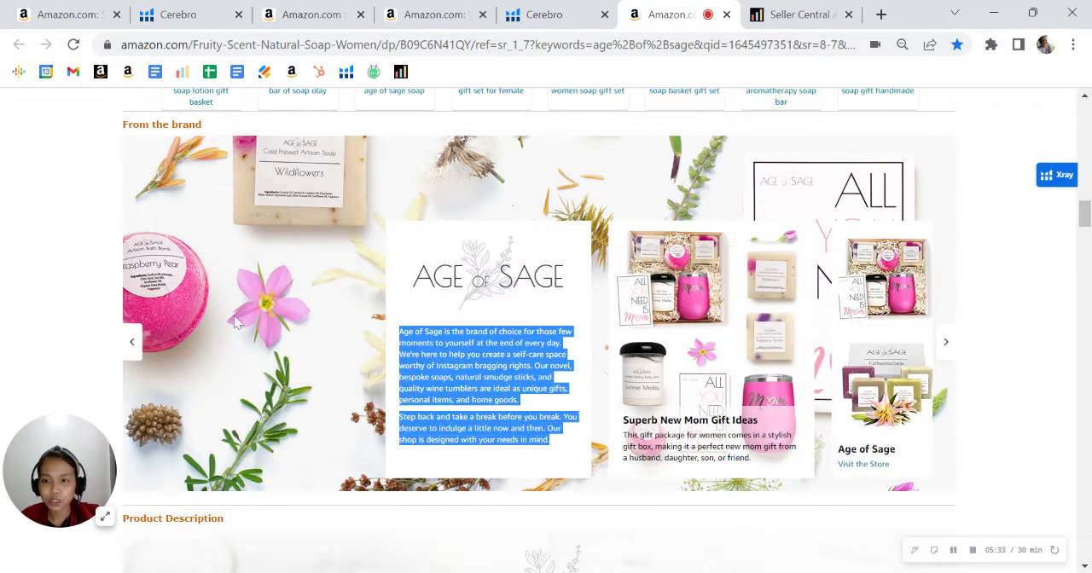
scroll(down, 3)
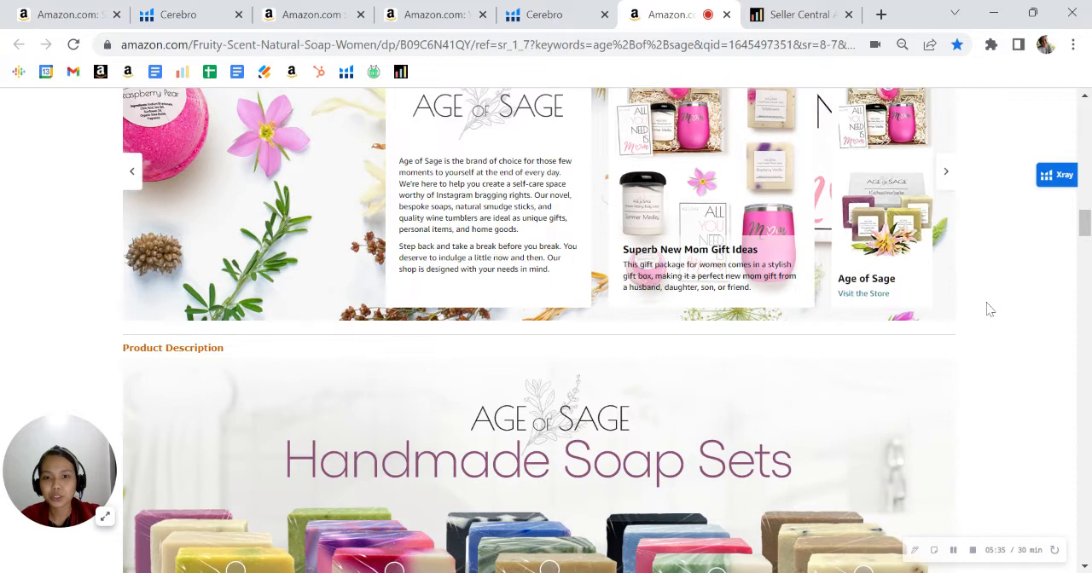
- Move down past the Damsel and Easy on the skin modules to the Fruity Natural Soap video
scroll(down, 3)
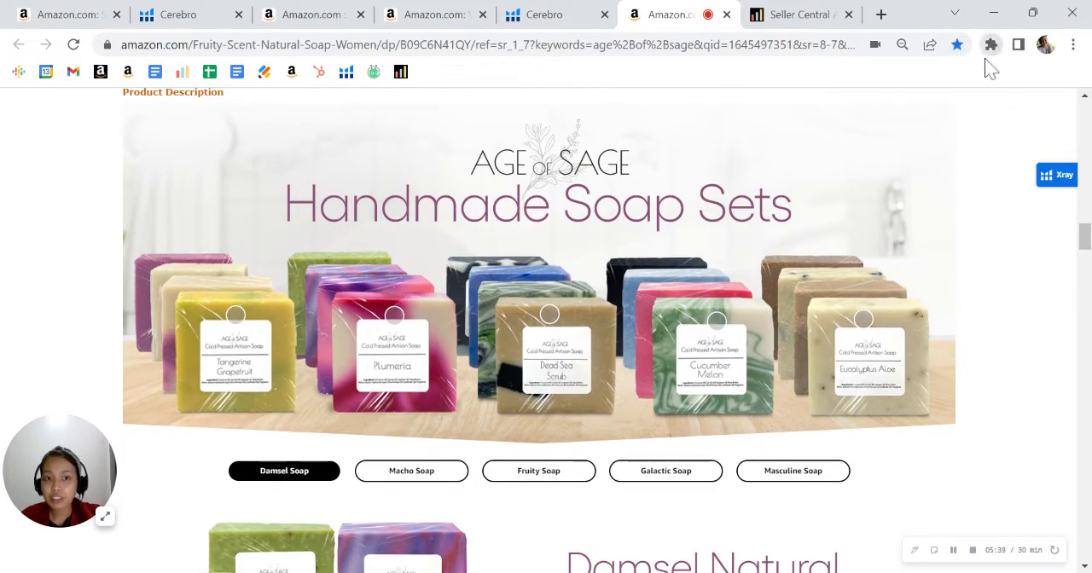
scroll(down, 3)
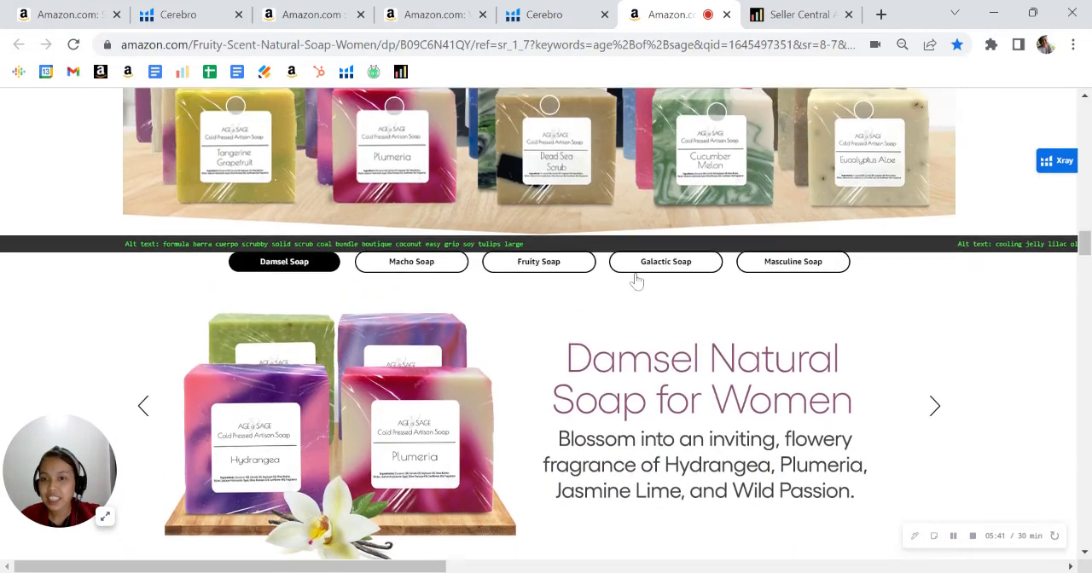
scroll(down, 3)
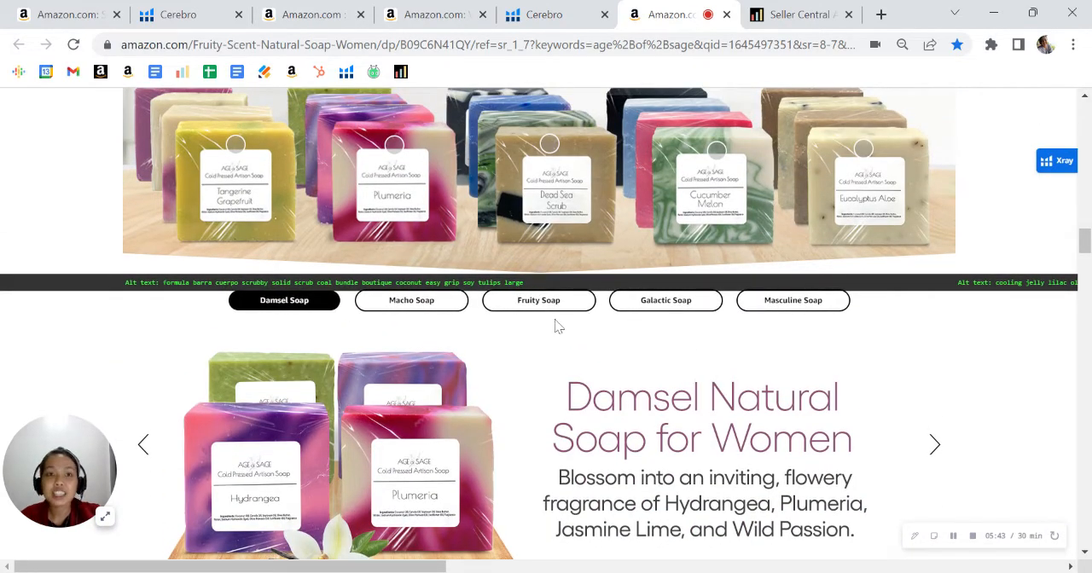
mouse_move(600, 365)
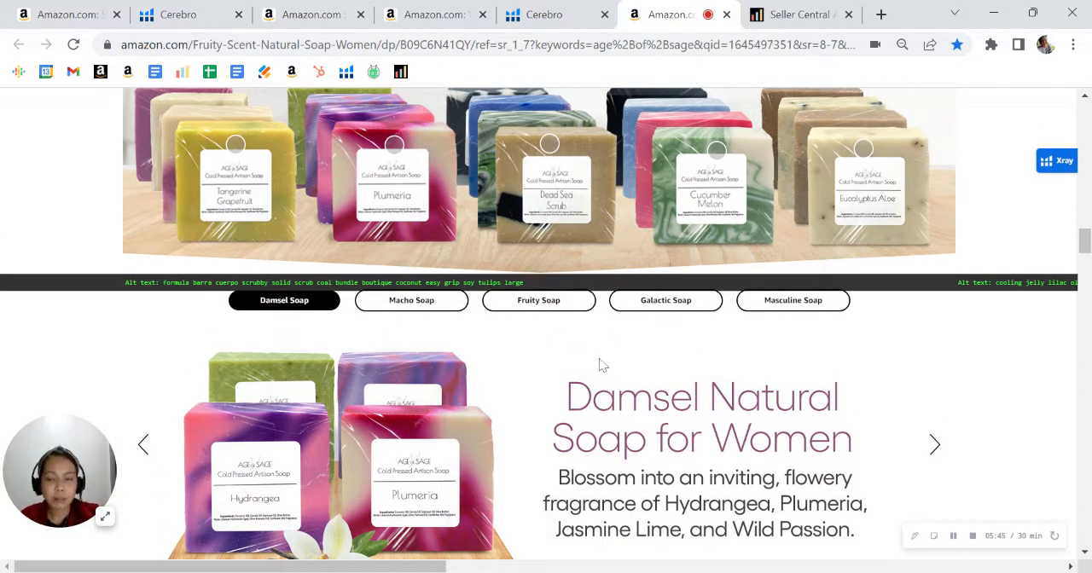
scroll(down, 3)
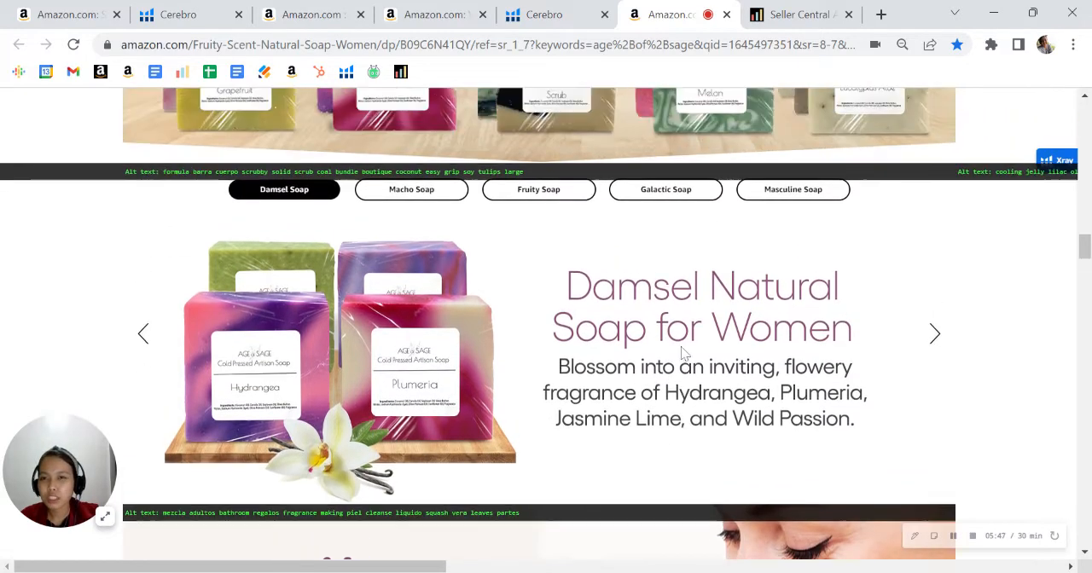
scroll(down, 3)
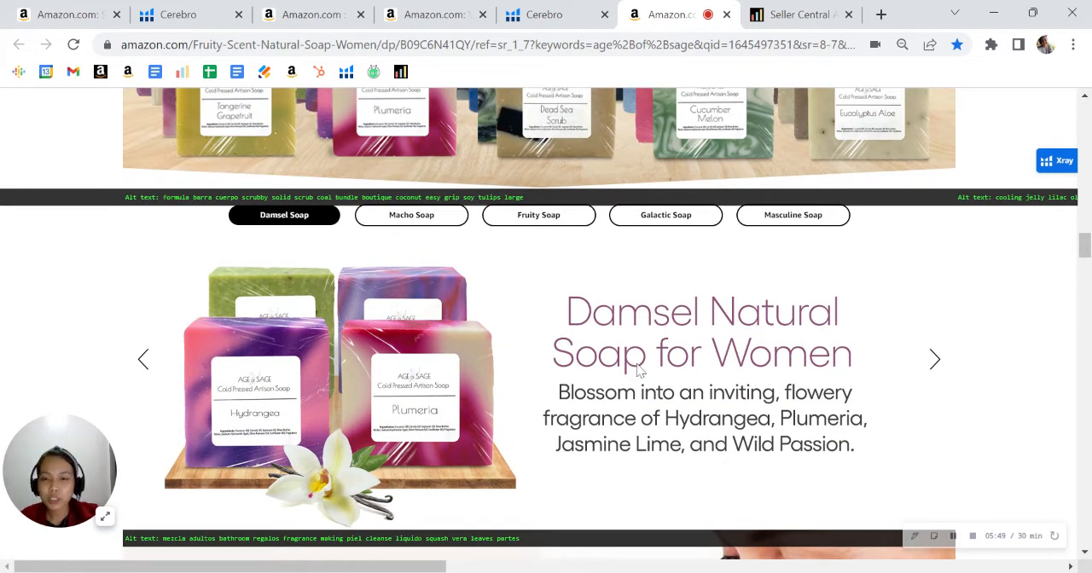
scroll(down, 3)
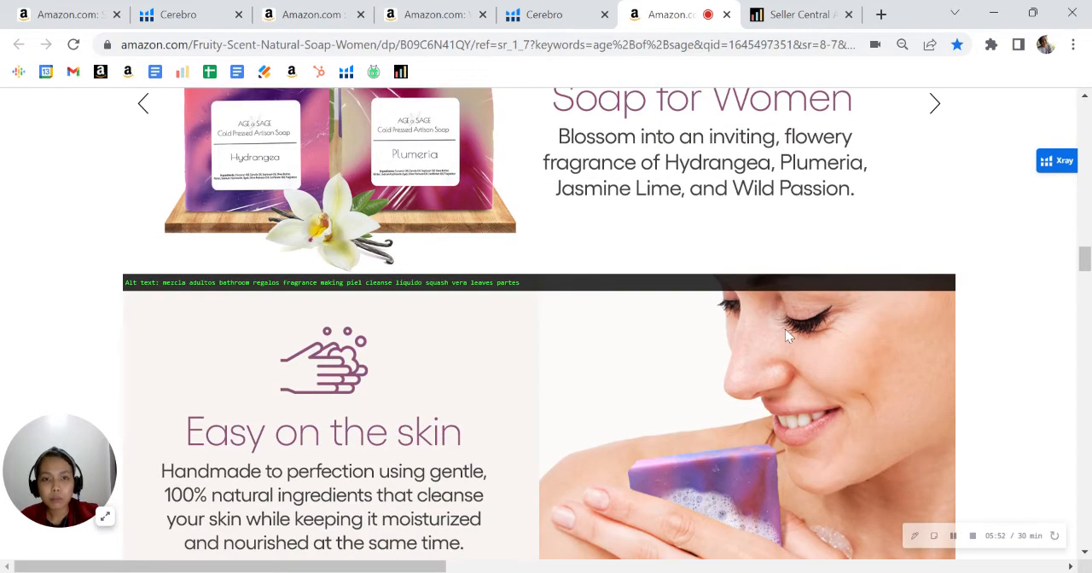
scroll(down, 3)
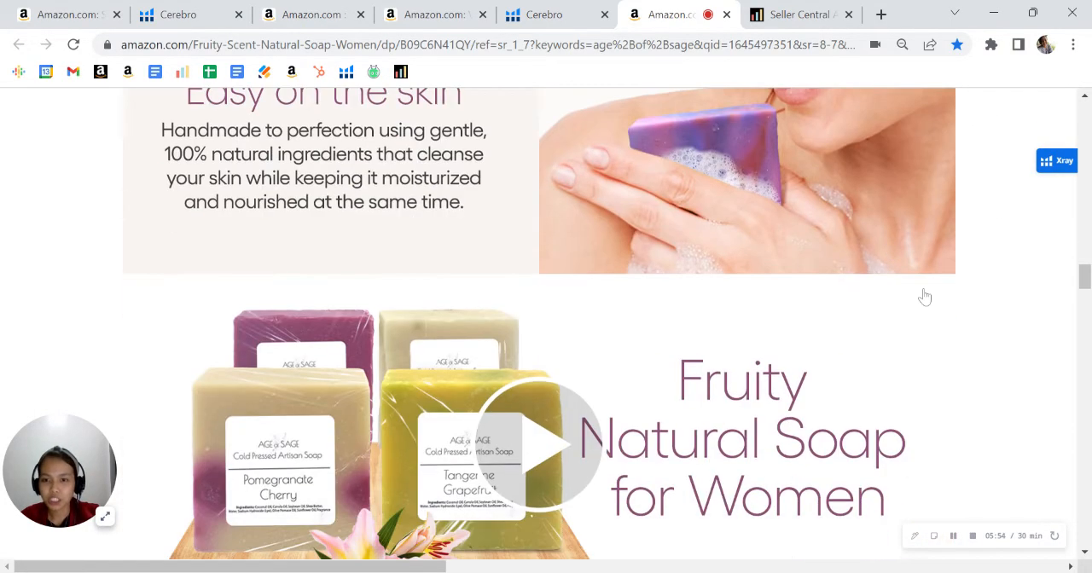
- Reach the 'Discover more products from Age of Sage' comparison chart, then back up slightly
scroll(down, 3)
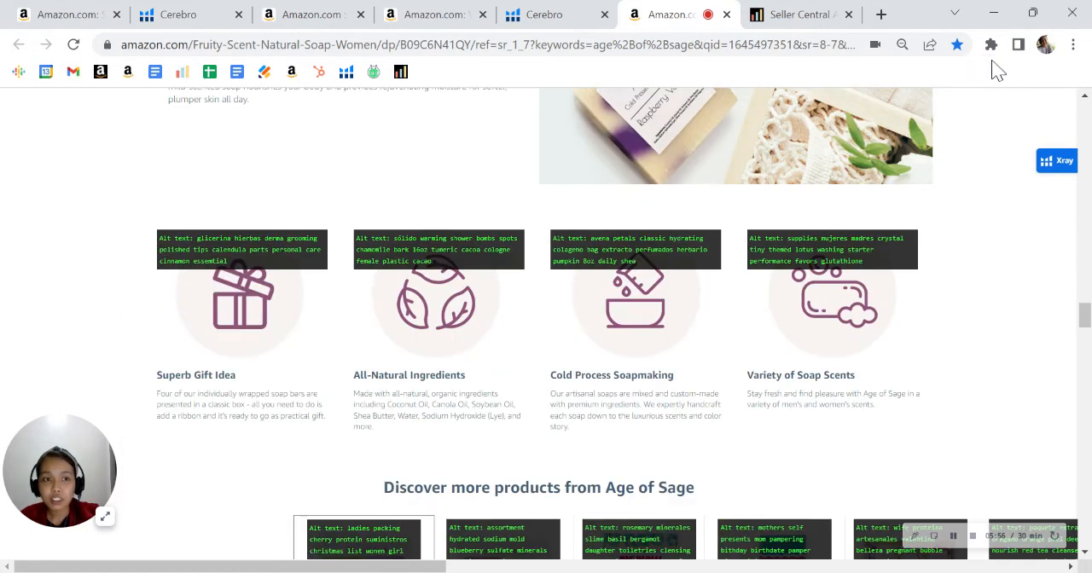
scroll(down, 3)
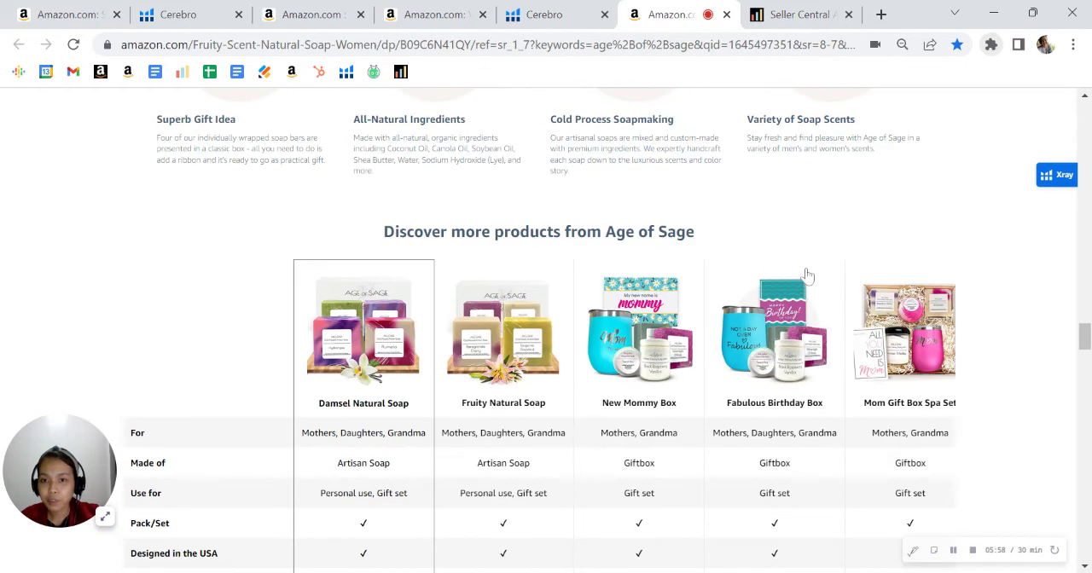
scroll(down, 3)
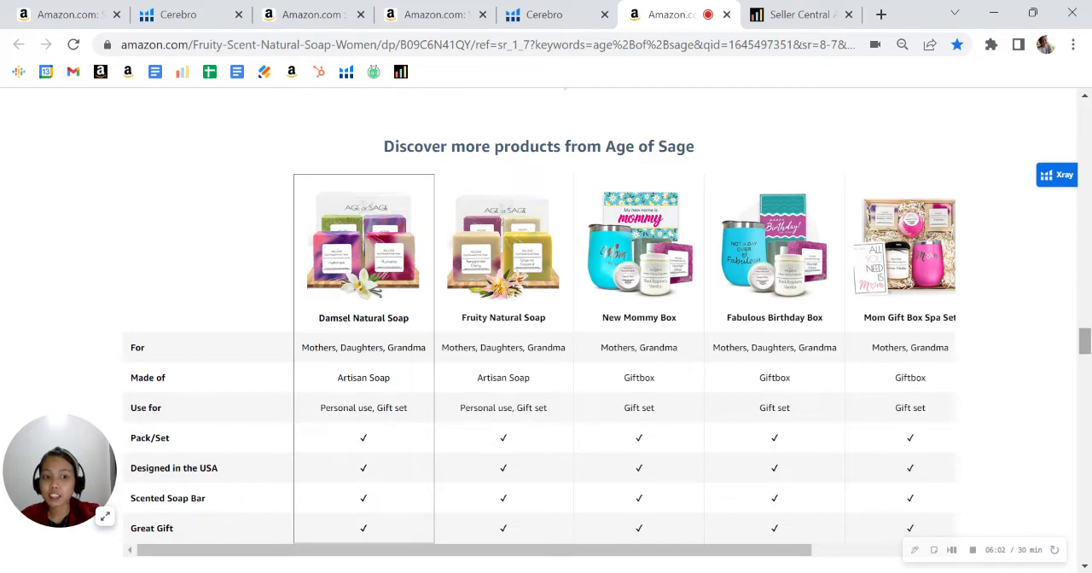
scroll(up, 3)
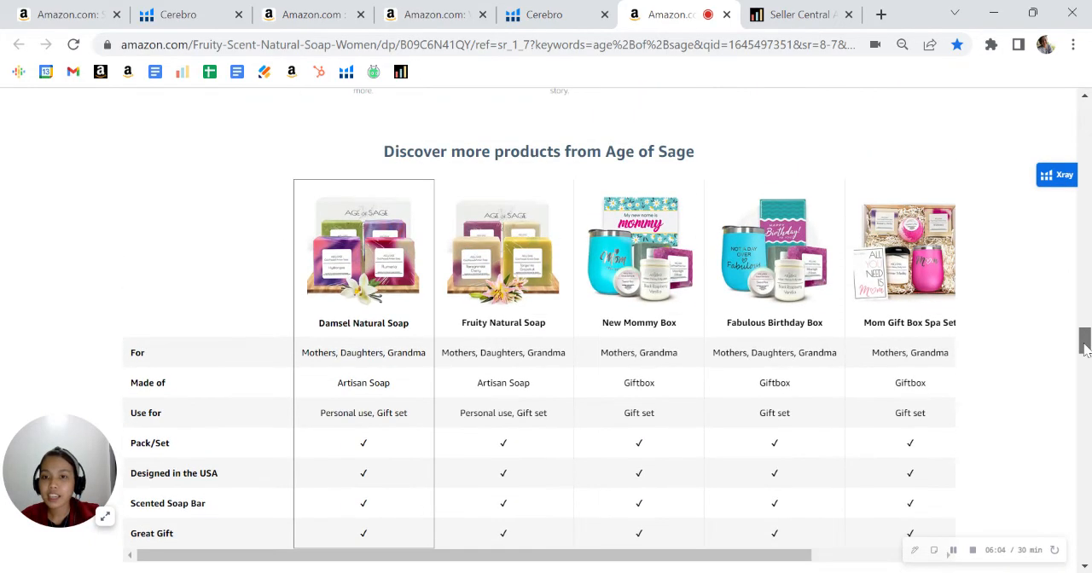
scroll(up, 3)
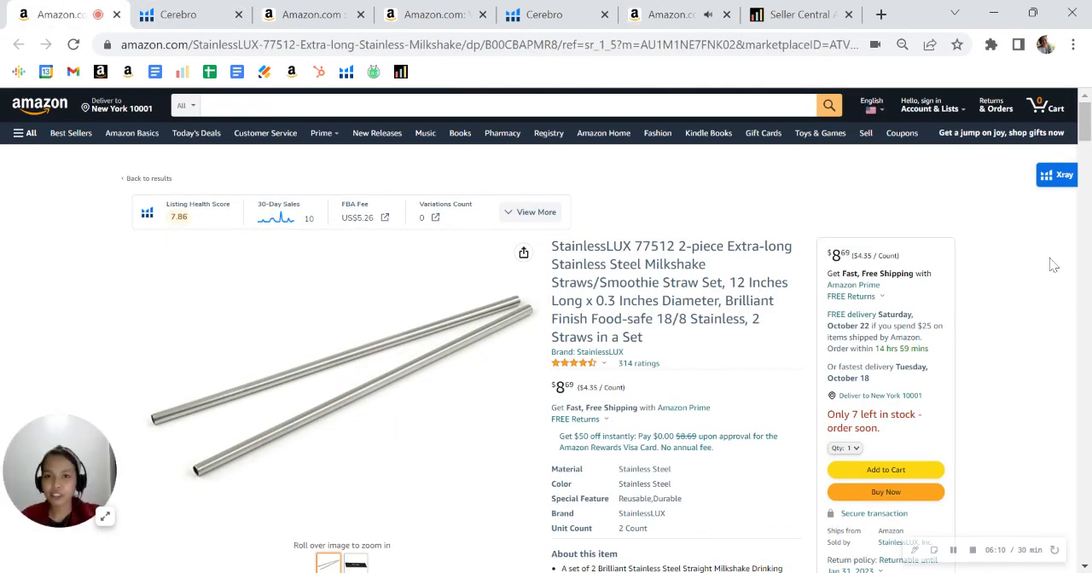
mouse_move(1027, 343)
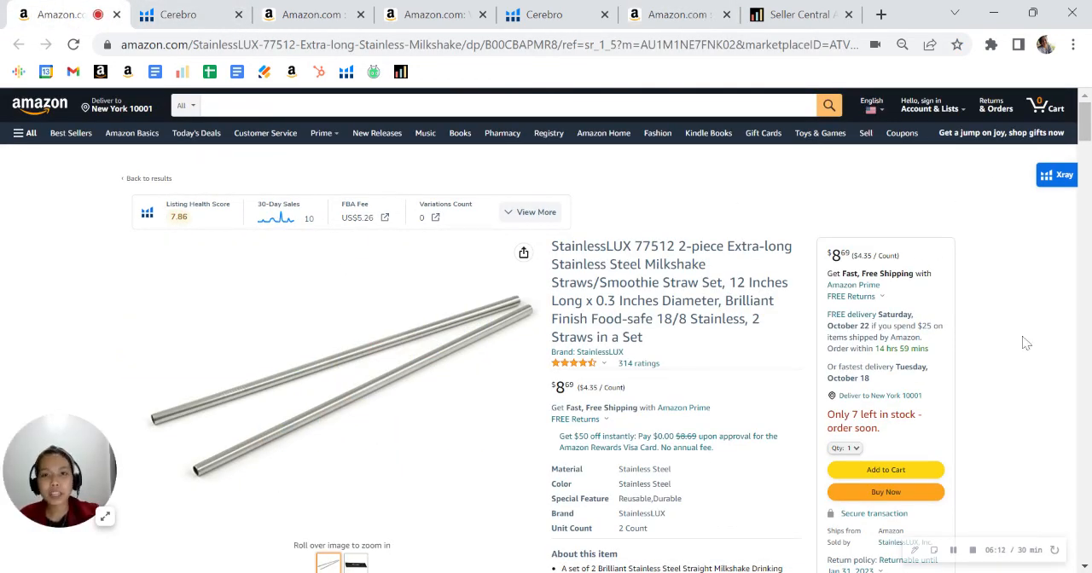
- Switch to the StainlessLUX 77512 extra-long straw product page tab
click(798, 13)
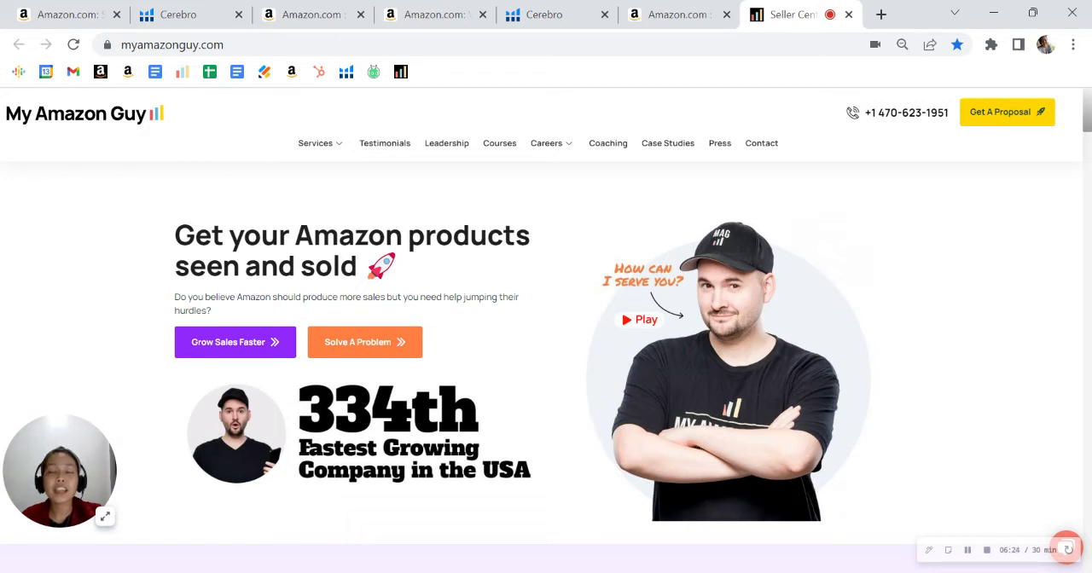
mouse_move(986, 365)
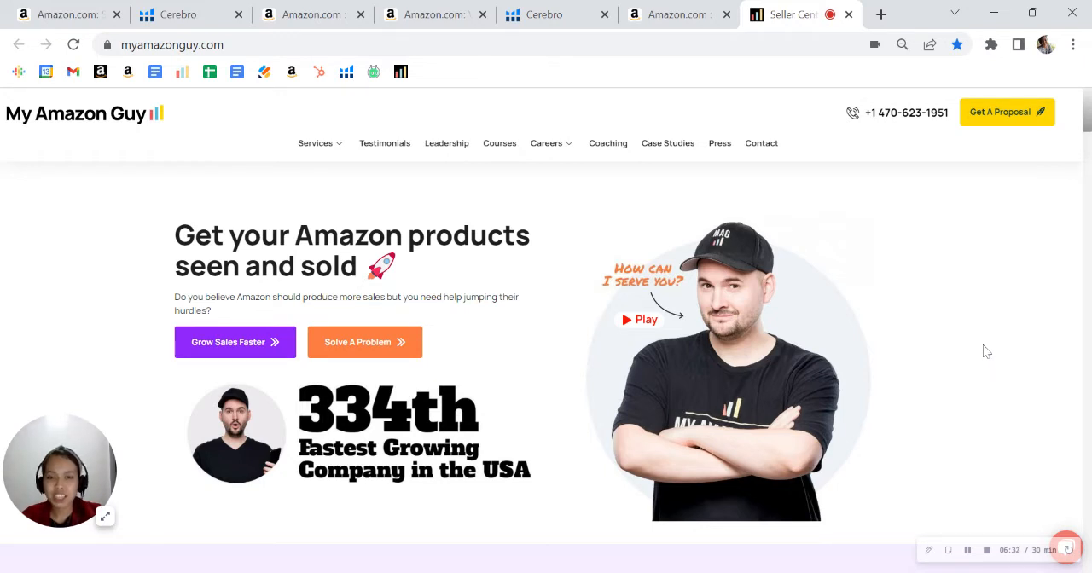
mouse_move(963, 310)
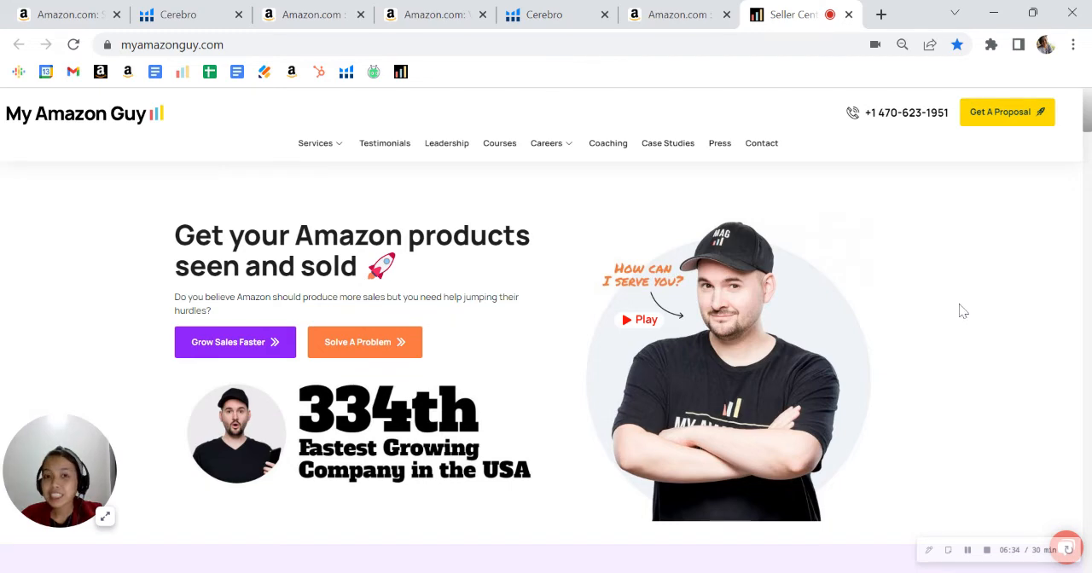
mouse_move(936, 315)
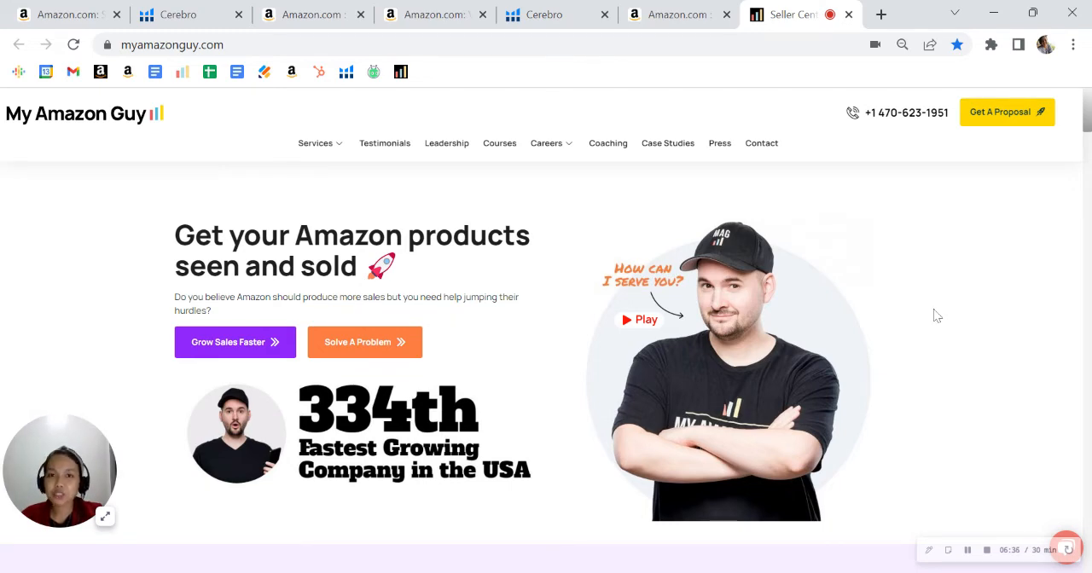
- Move down the myamazonguy.com homepage to the PPC, Design, SEO and Platform Management services
scroll(down, 3)
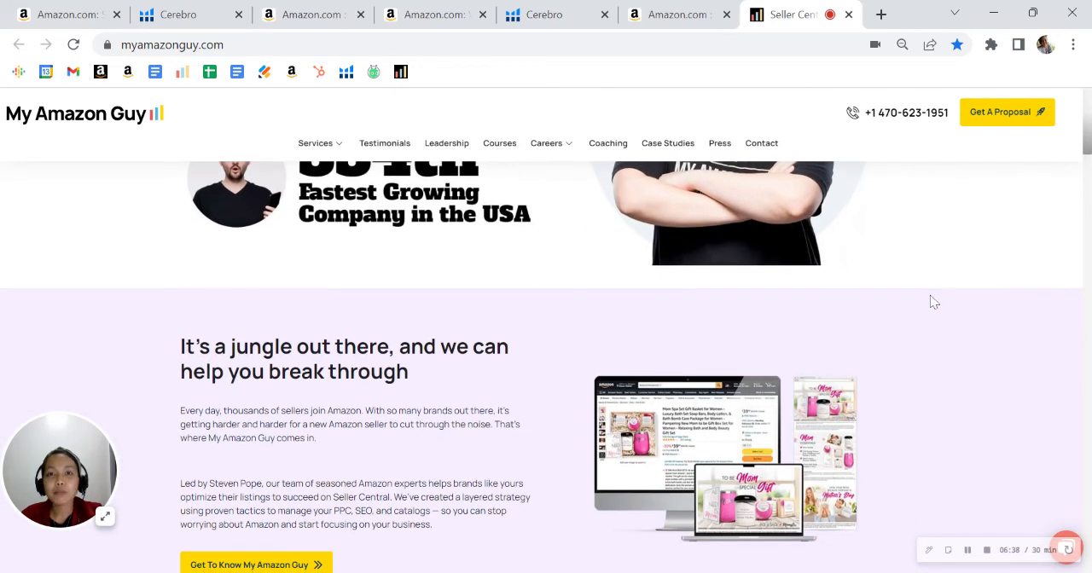
mouse_move(947, 326)
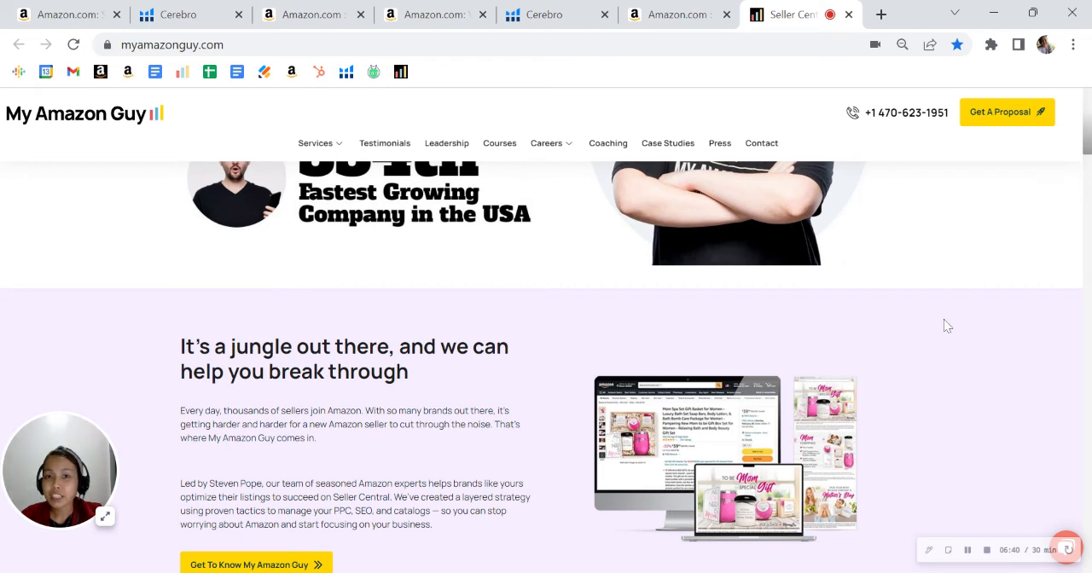
mouse_move(952, 332)
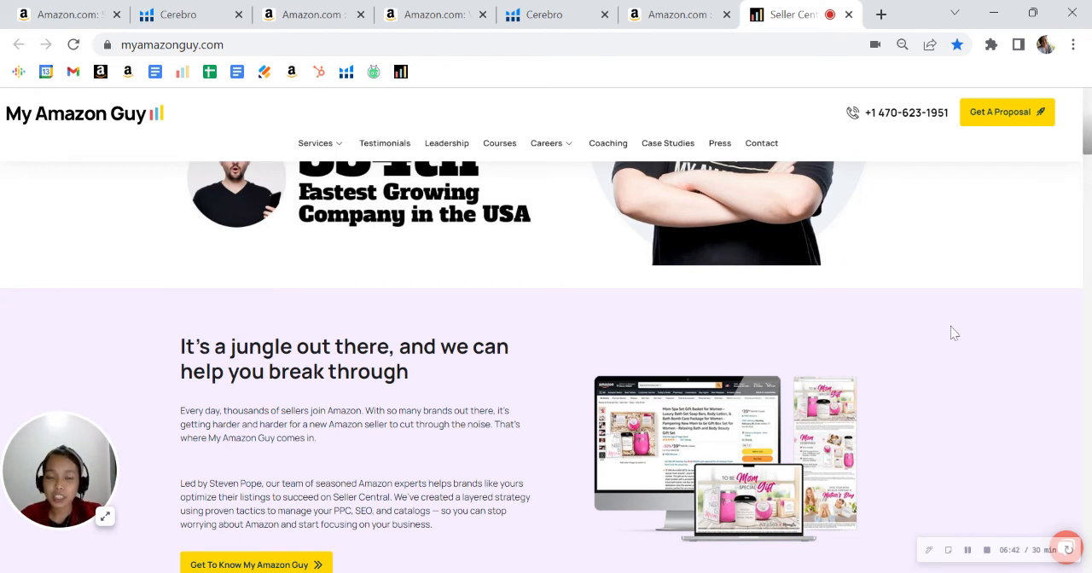
scroll(down, 3)
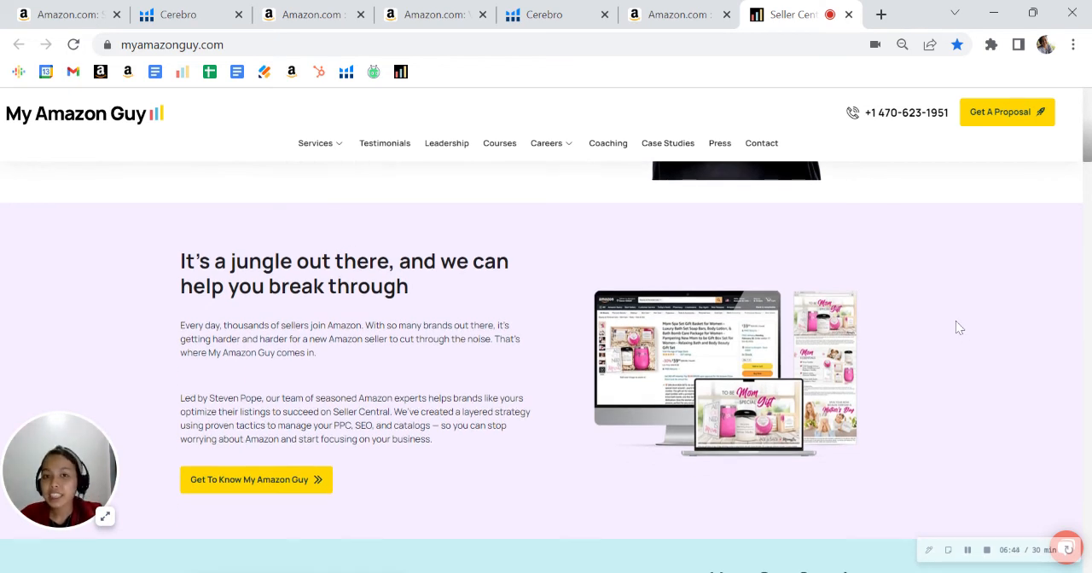
mouse_move(937, 325)
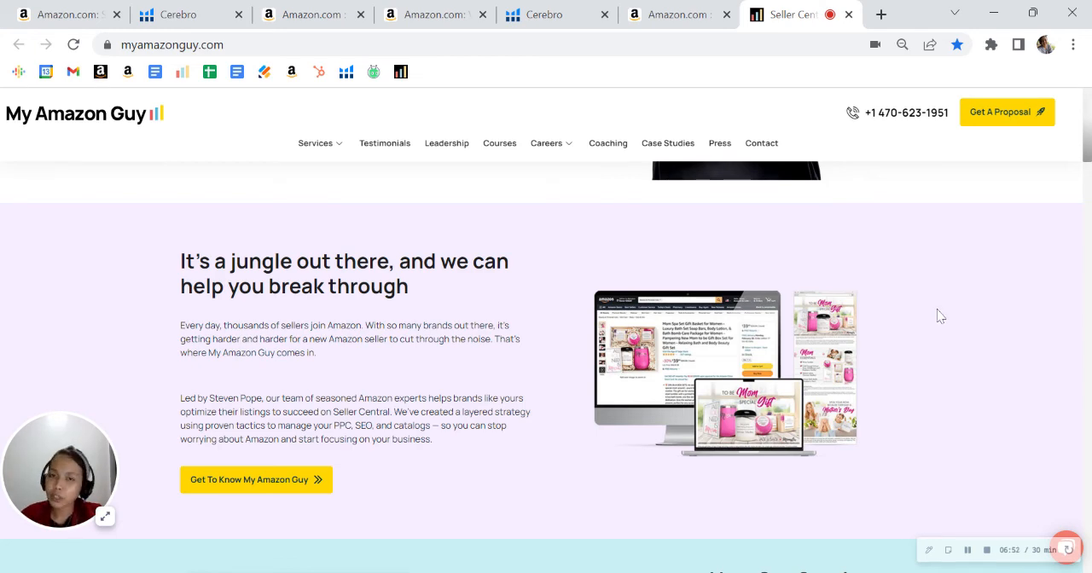
scroll(down, 3)
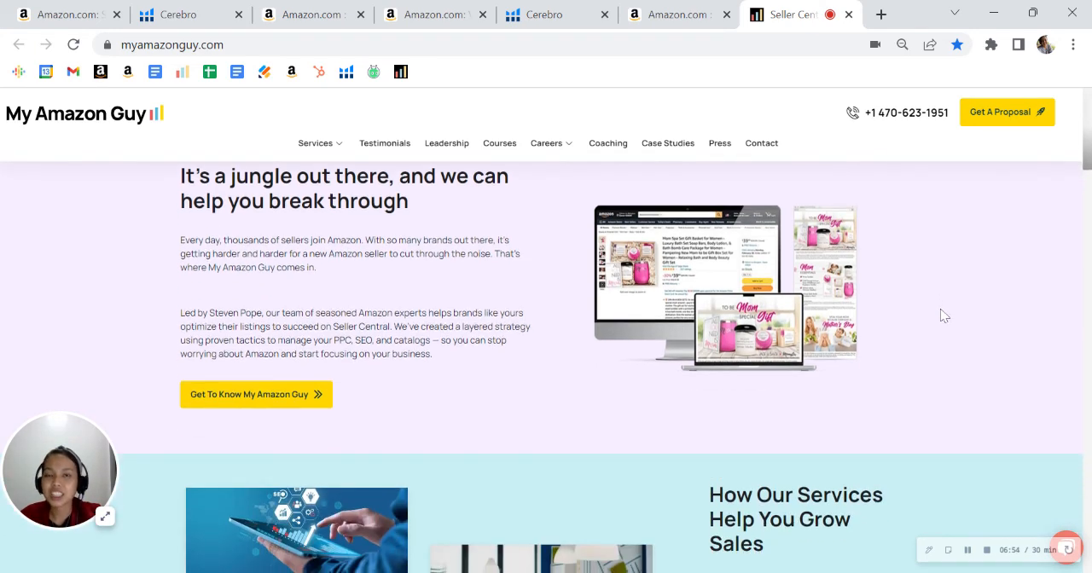
scroll(down, 3)
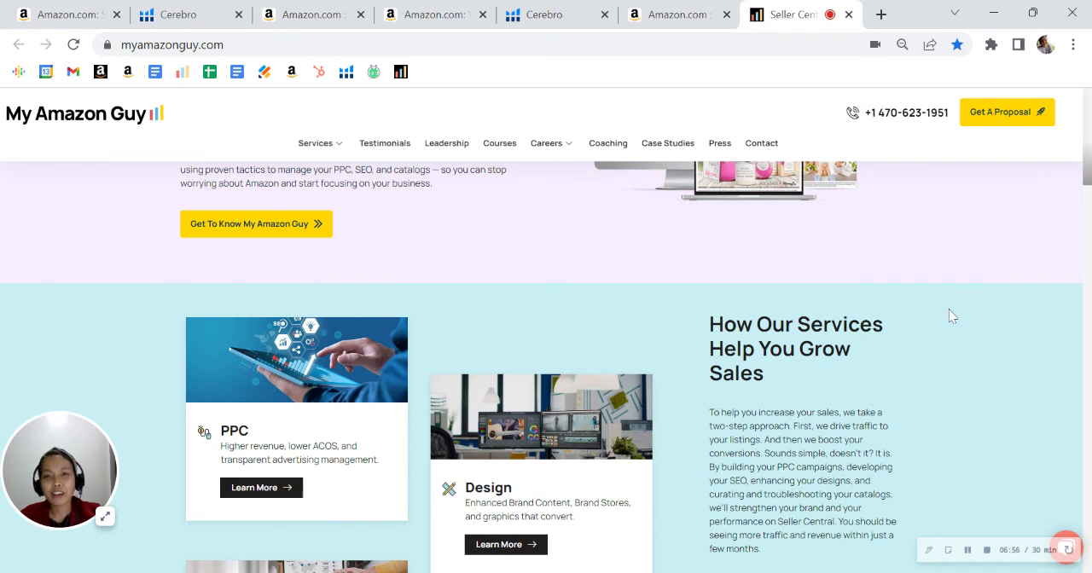
mouse_move(945, 324)
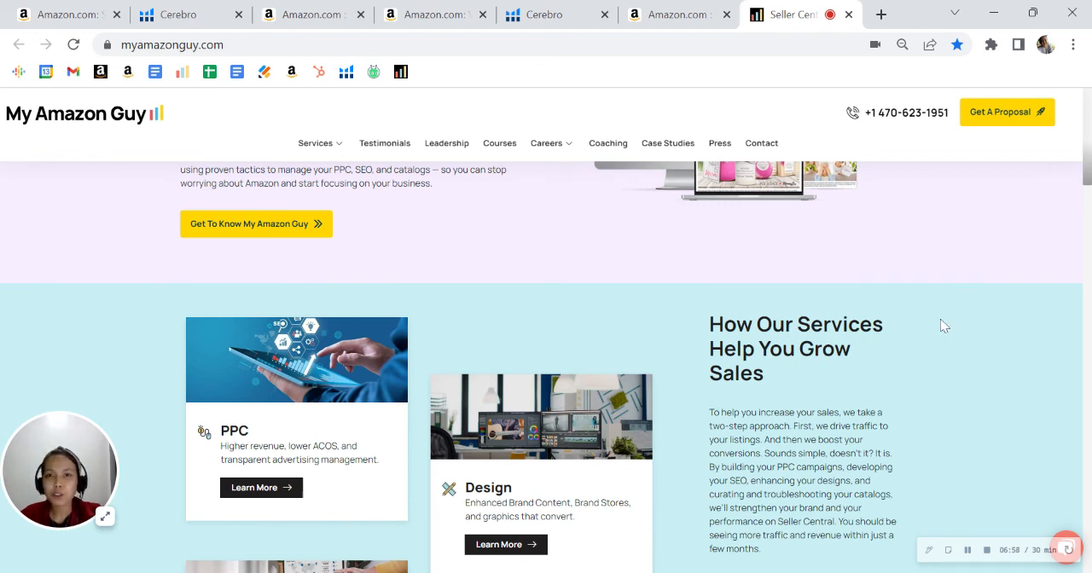
scroll(down, 3)
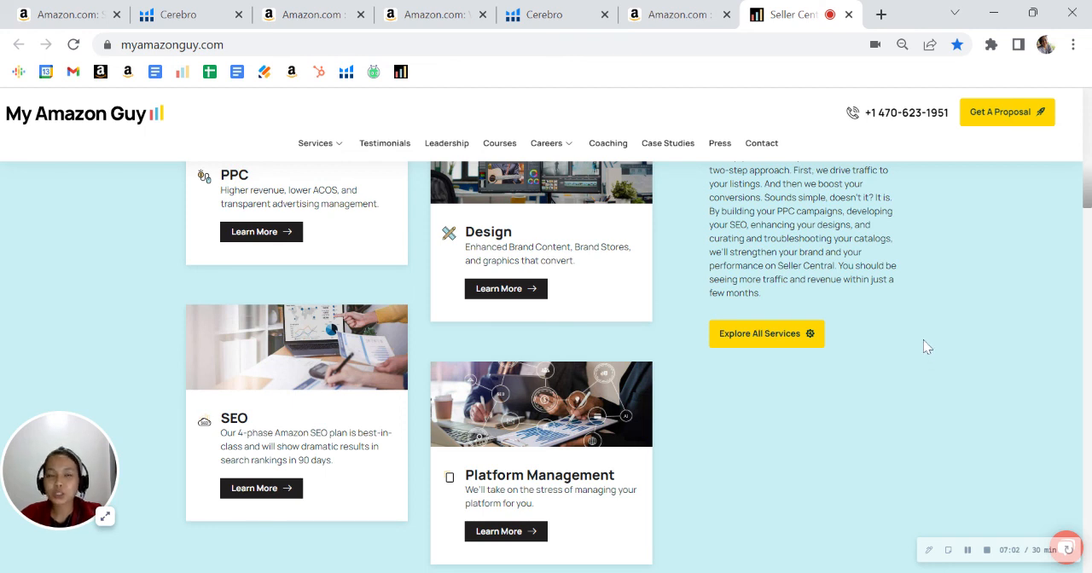
mouse_move(958, 423)
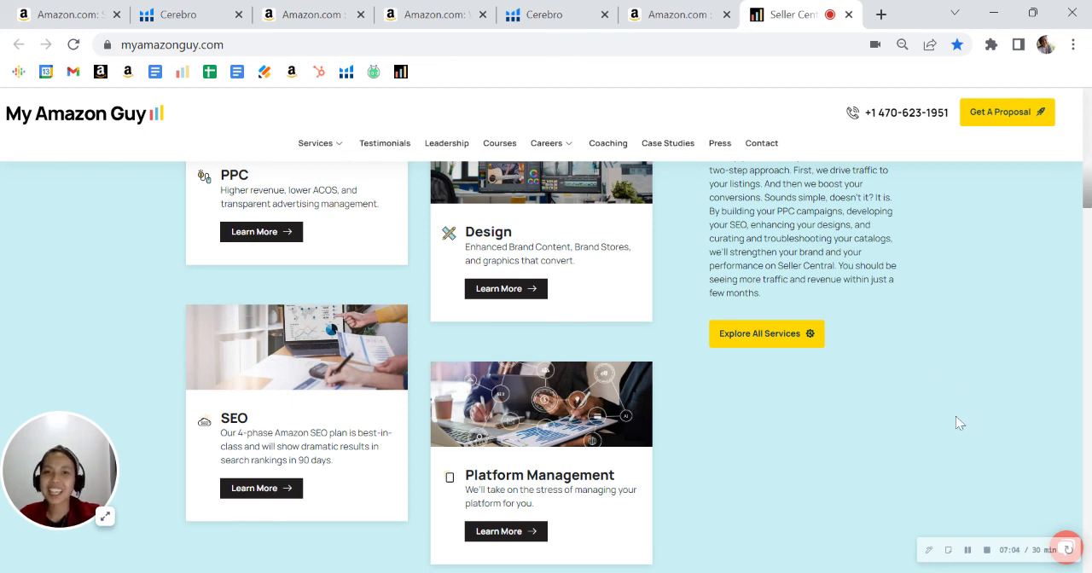